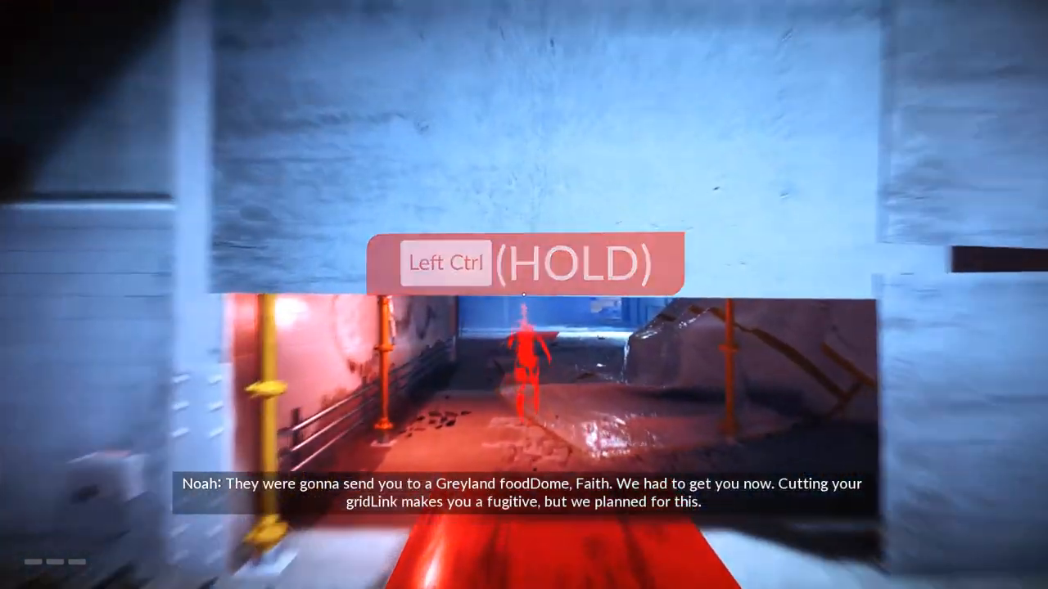
- Slide, wall-run and vault across the rooftops along the pulsed route toward the lair
key(ctrl)
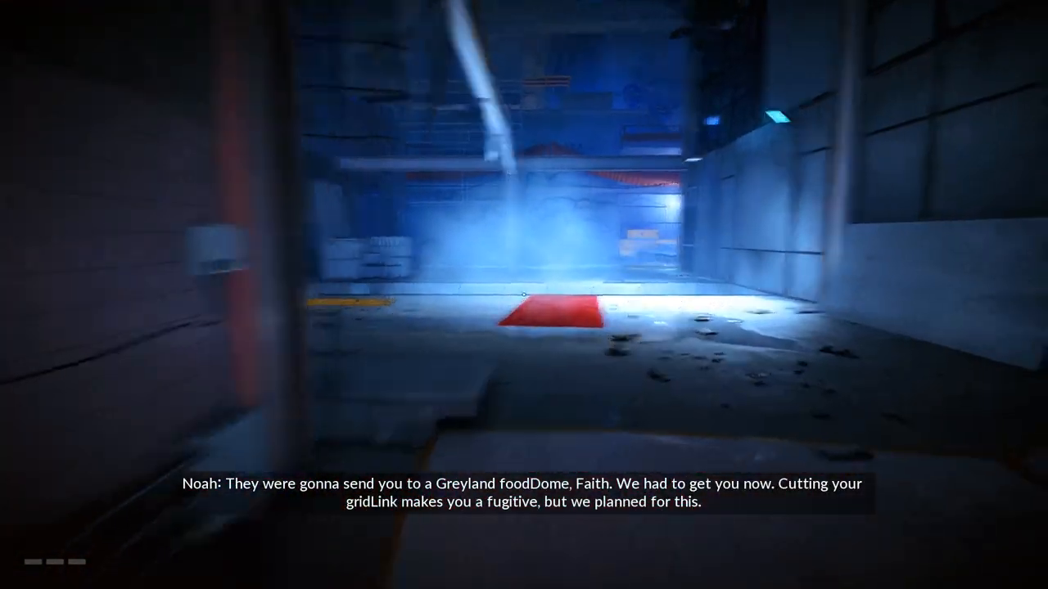
mouse_move(524, 295)
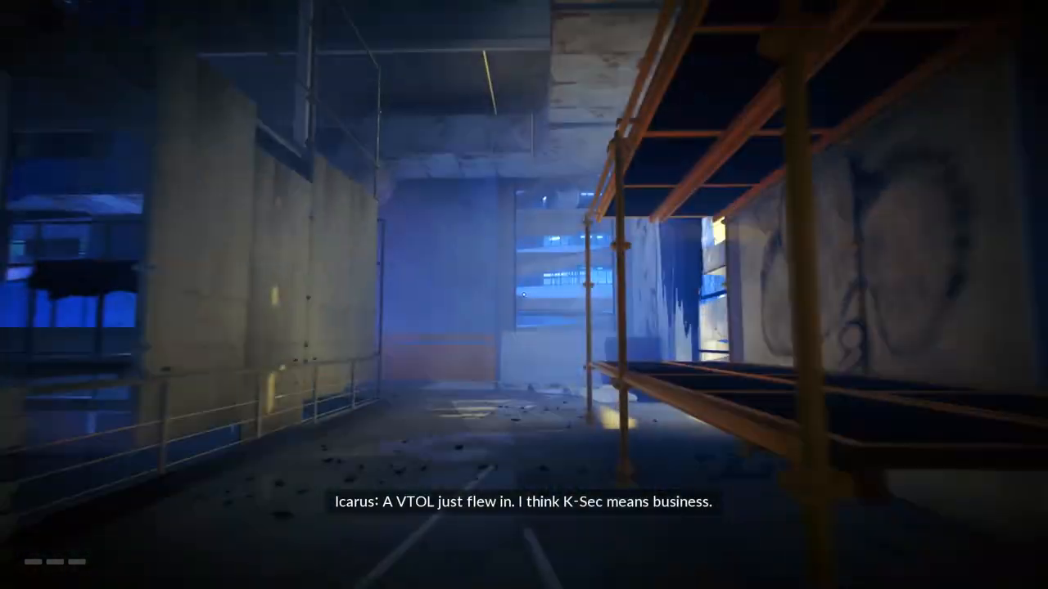
mouse_move(524, 295)
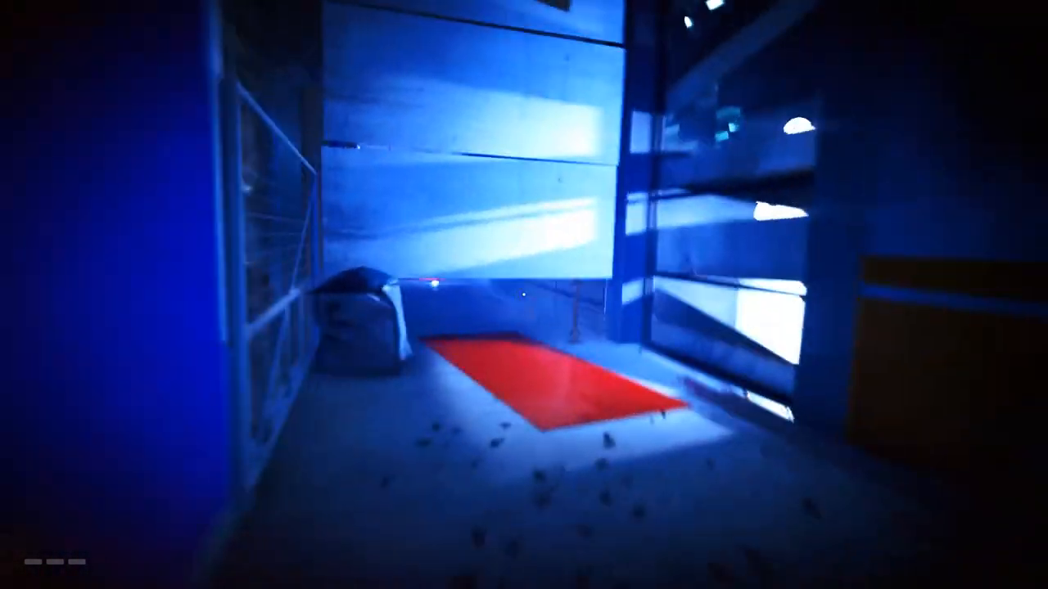
mouse_move(524, 295)
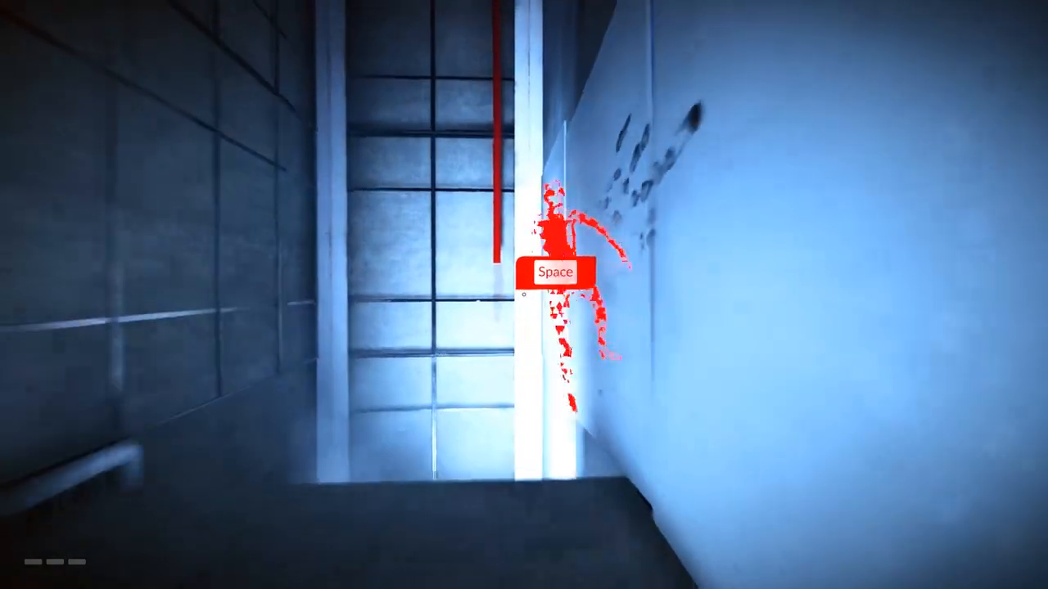
key(space)
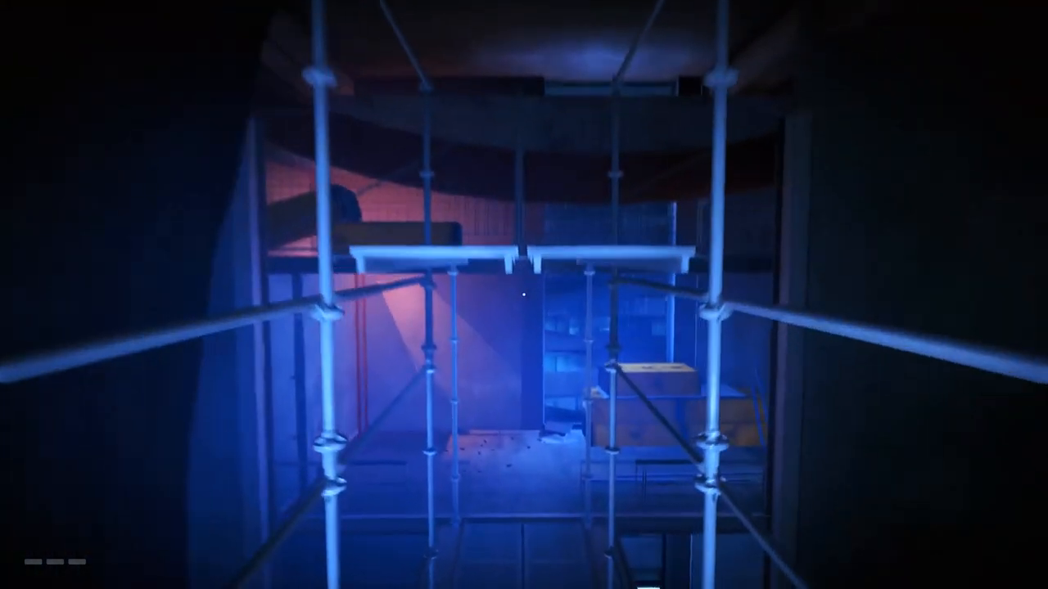
mouse_move(524, 295)
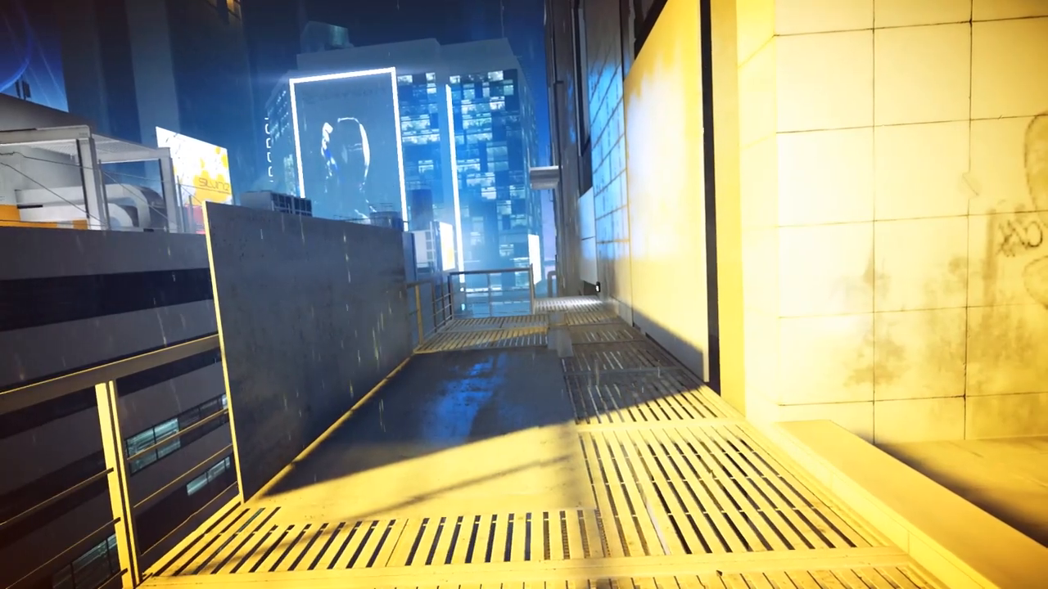
mouse_move(524, 295)
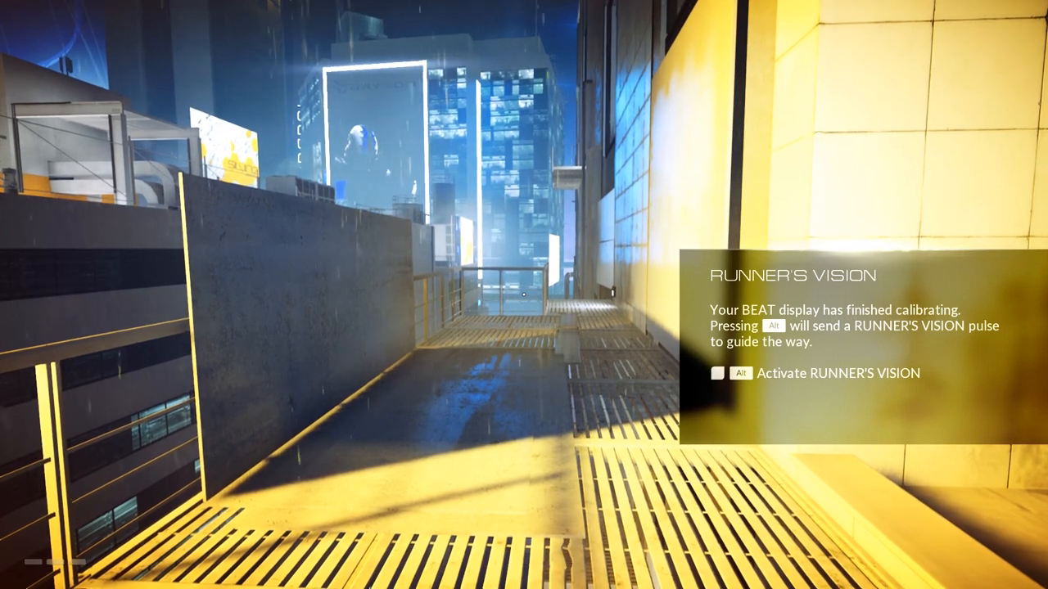
key(alt)
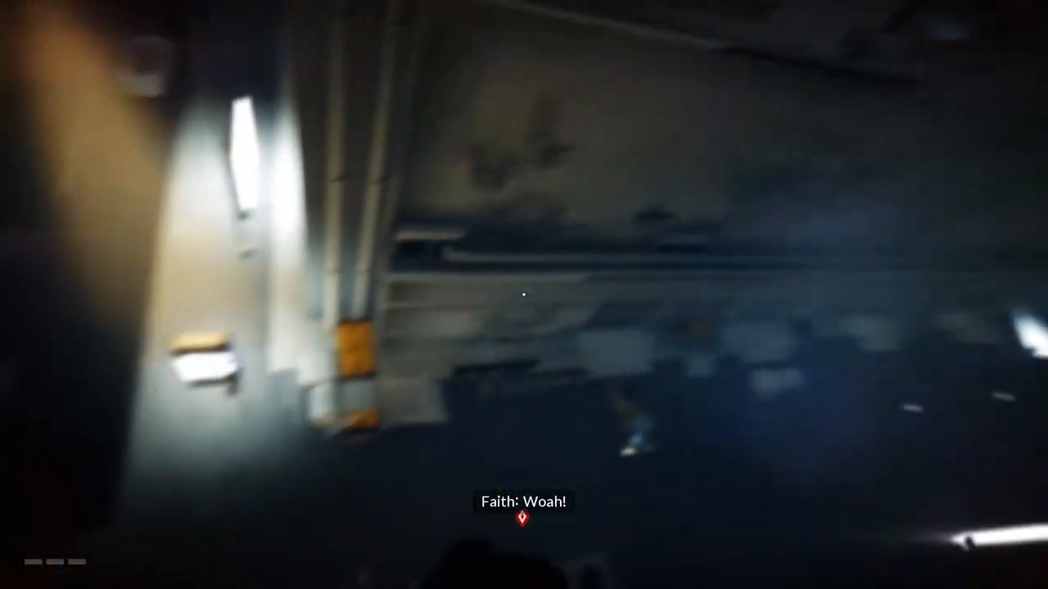
mouse_move(524, 295)
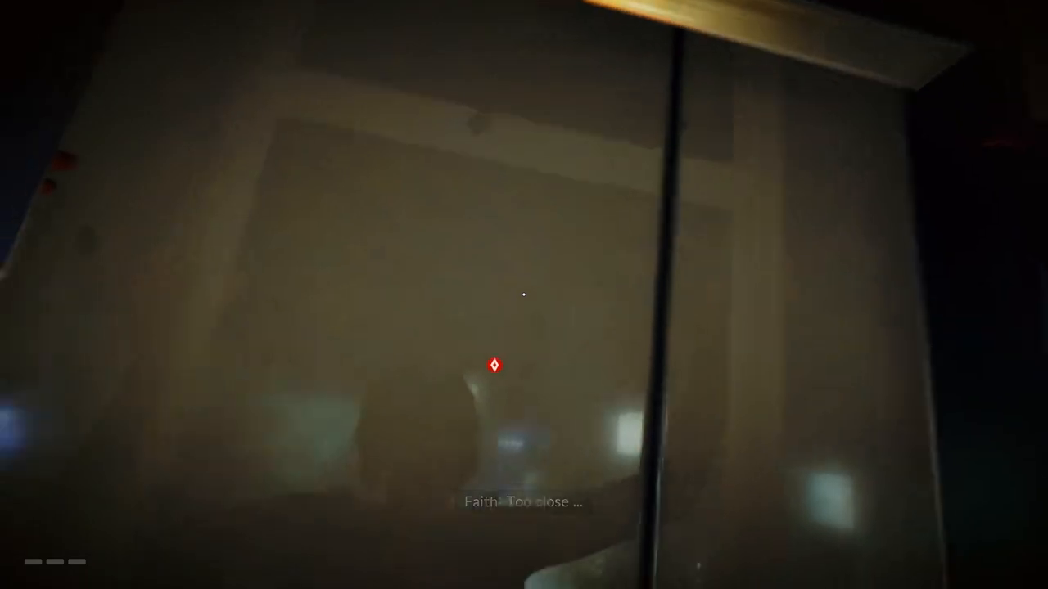
mouse_move(524, 295)
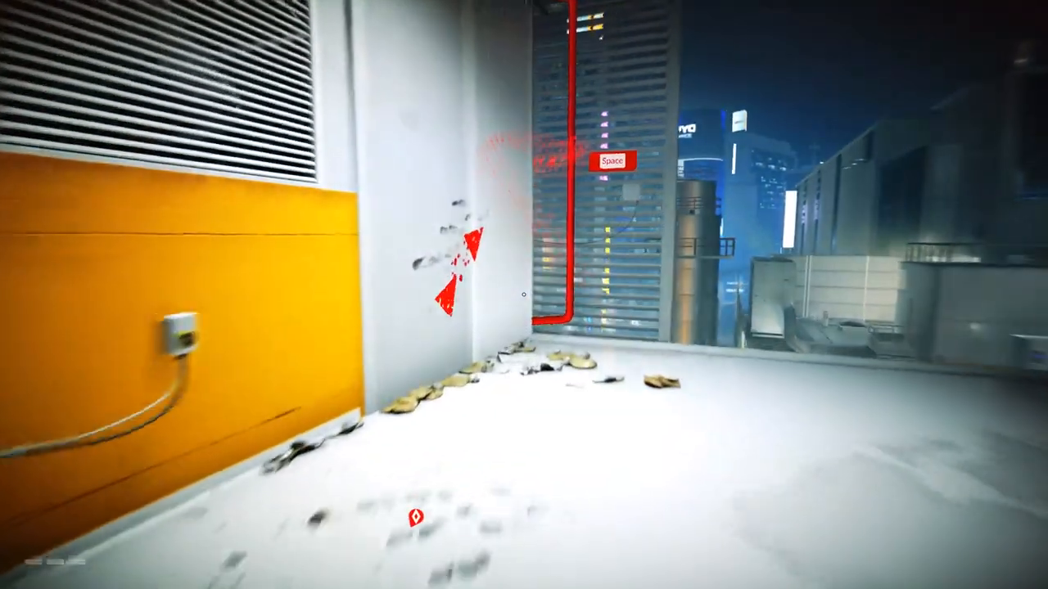
key(space)
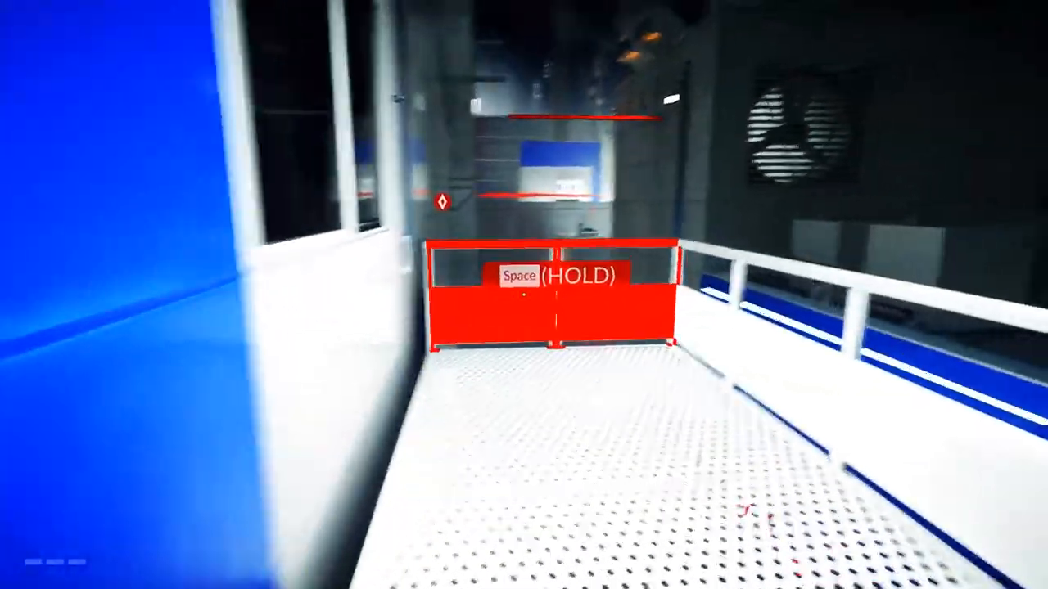
key(space)
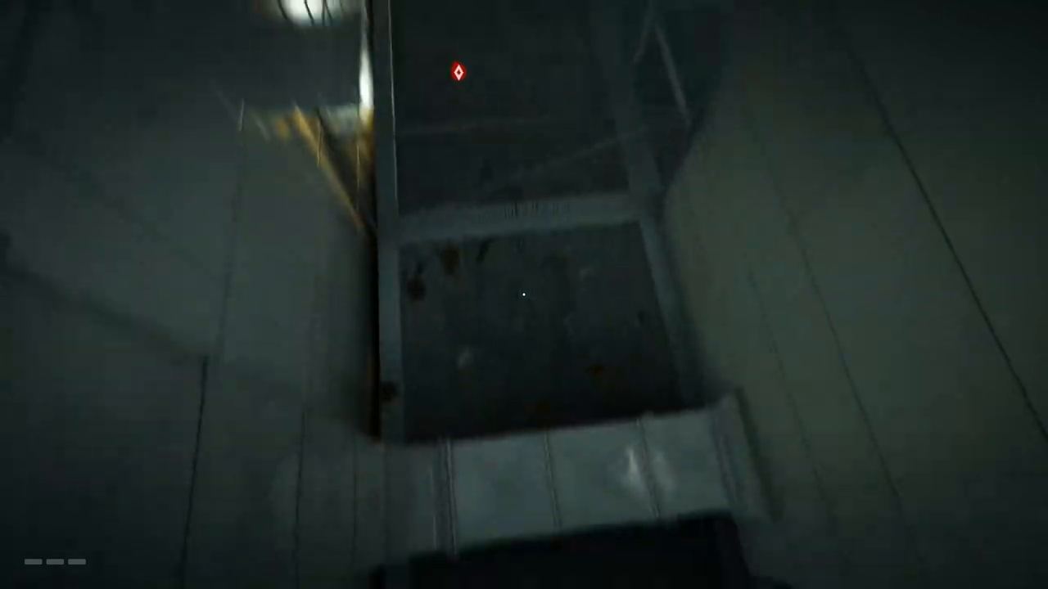
mouse_move(524, 295)
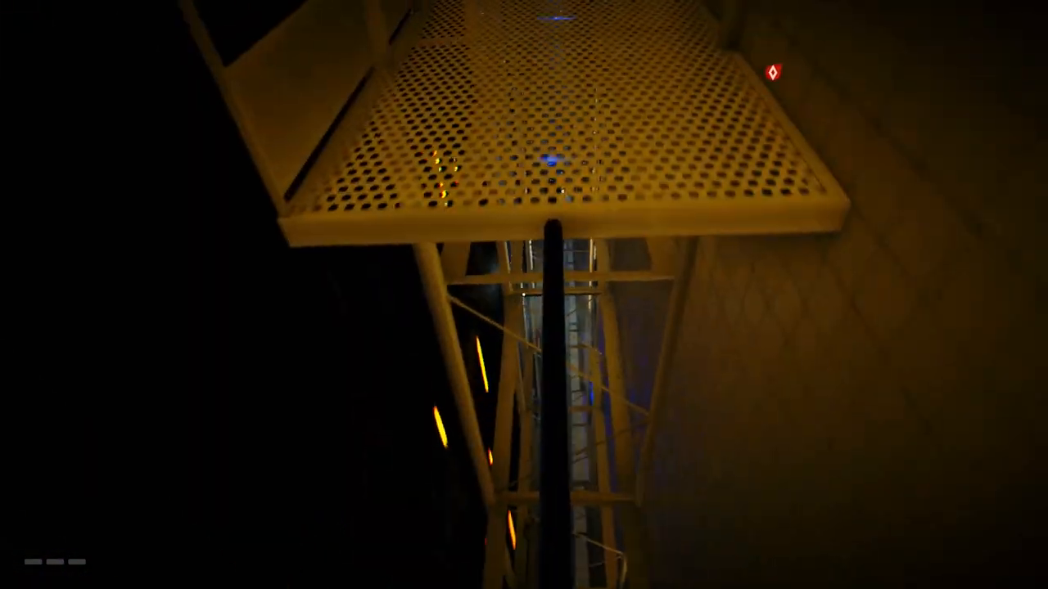
mouse_move(524, 295)
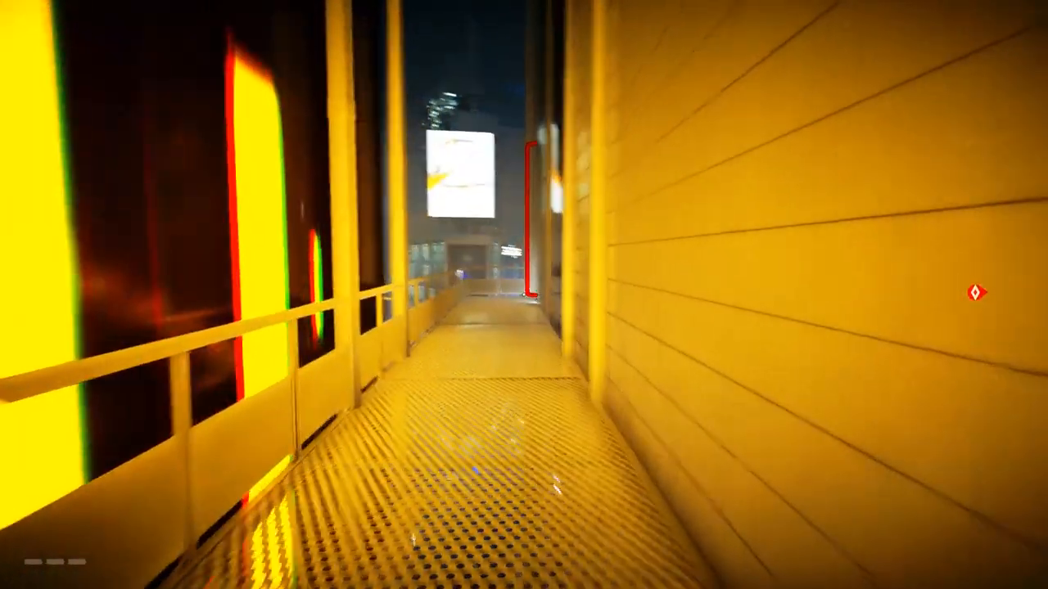
mouse_move(524, 295)
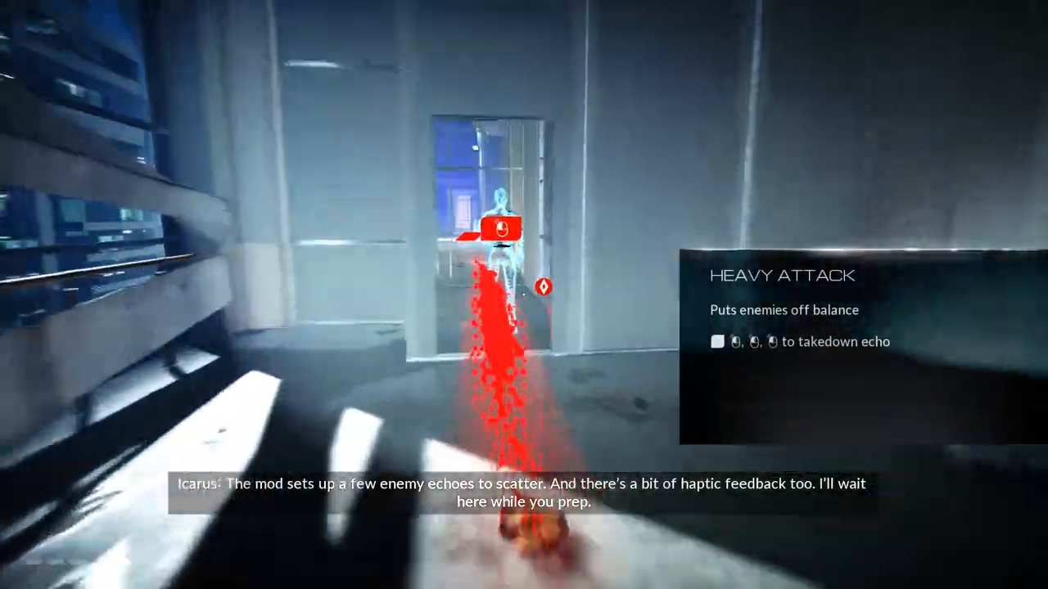
mouse_move(524, 295)
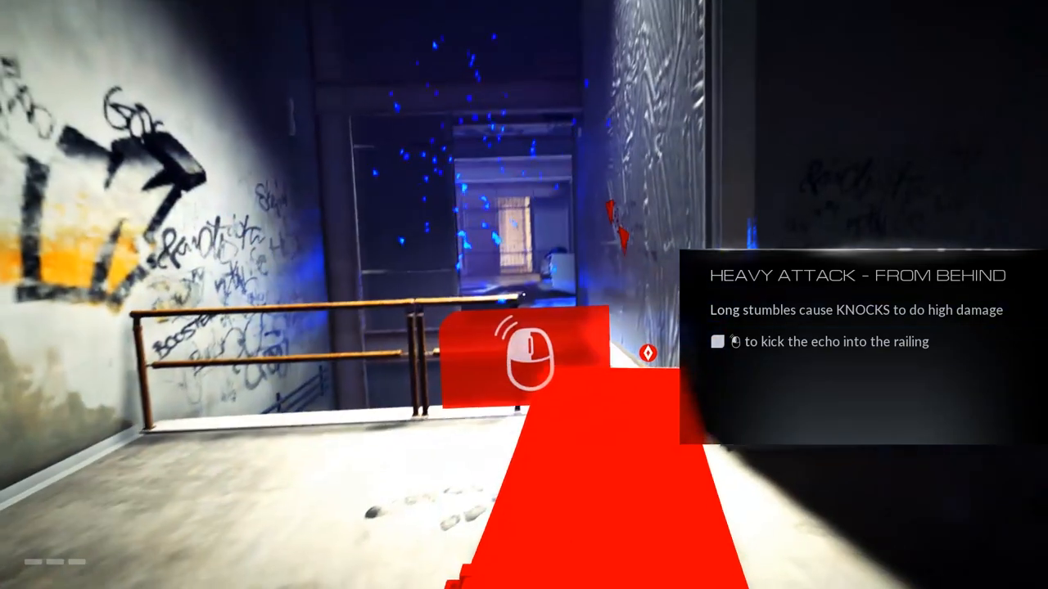
- Take down the echoes with a kick, springboard and wall-run attacks, then springboard through the window
click(717, 342)
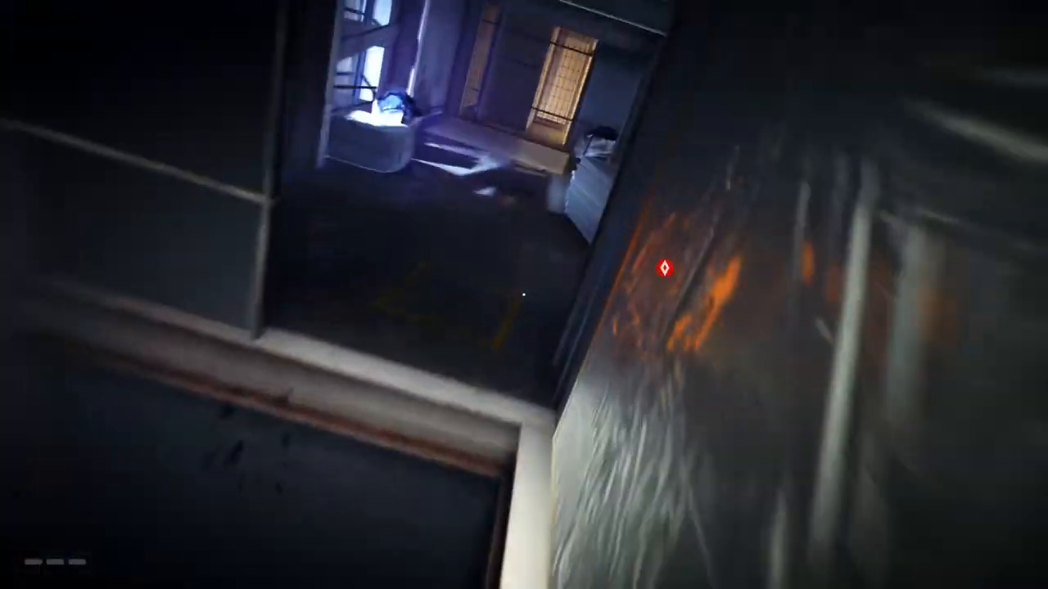
mouse_move(524, 295)
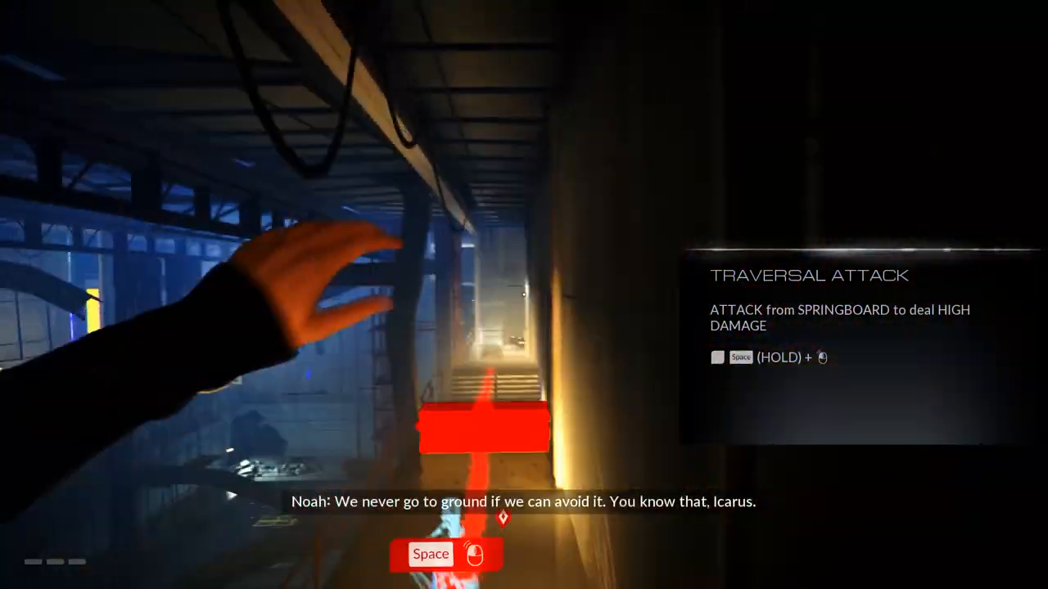
key(space)
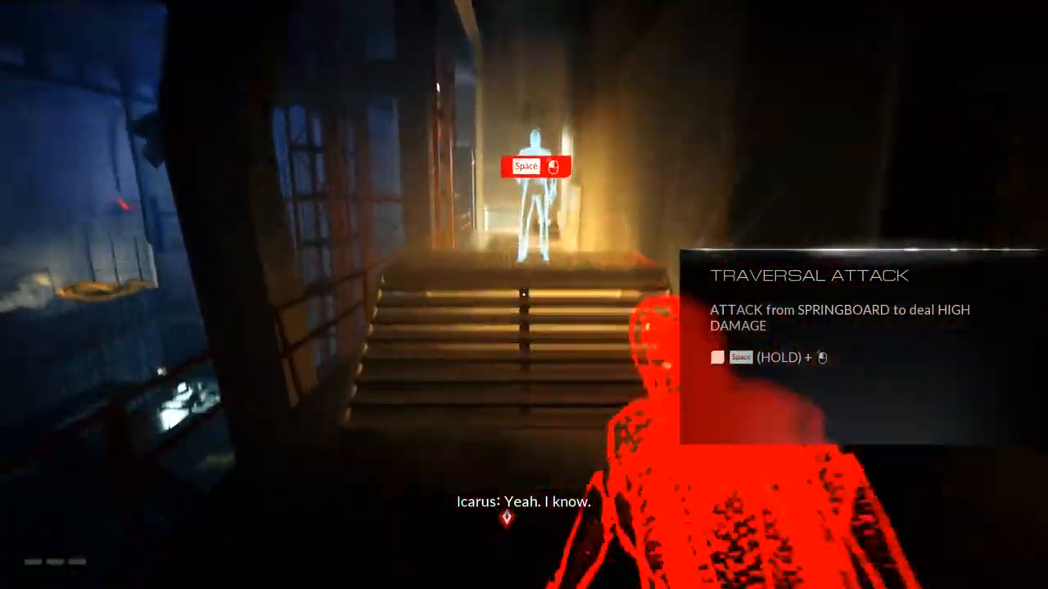
key(space)
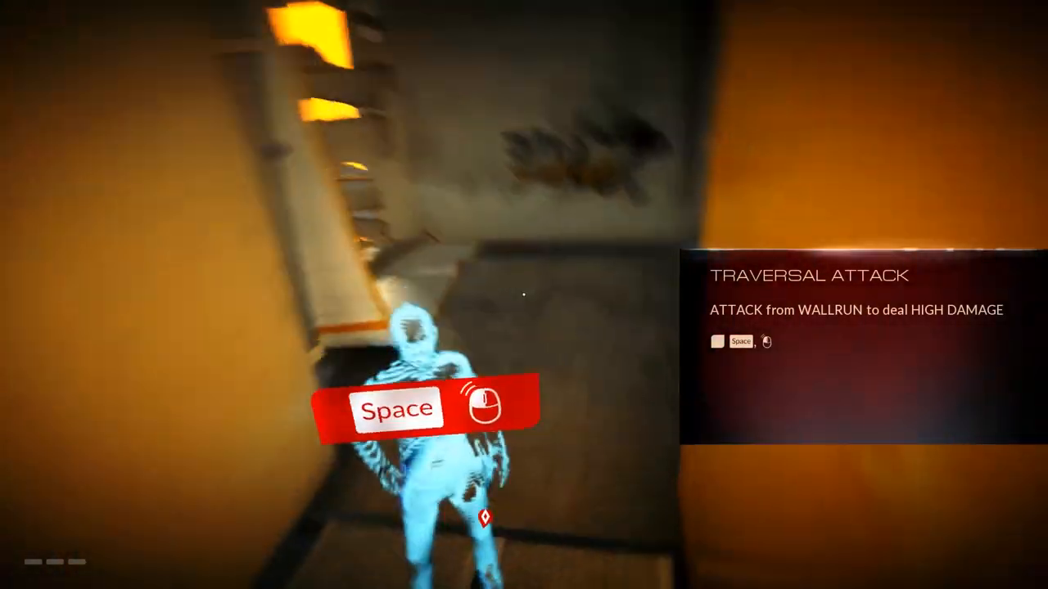
key(space)
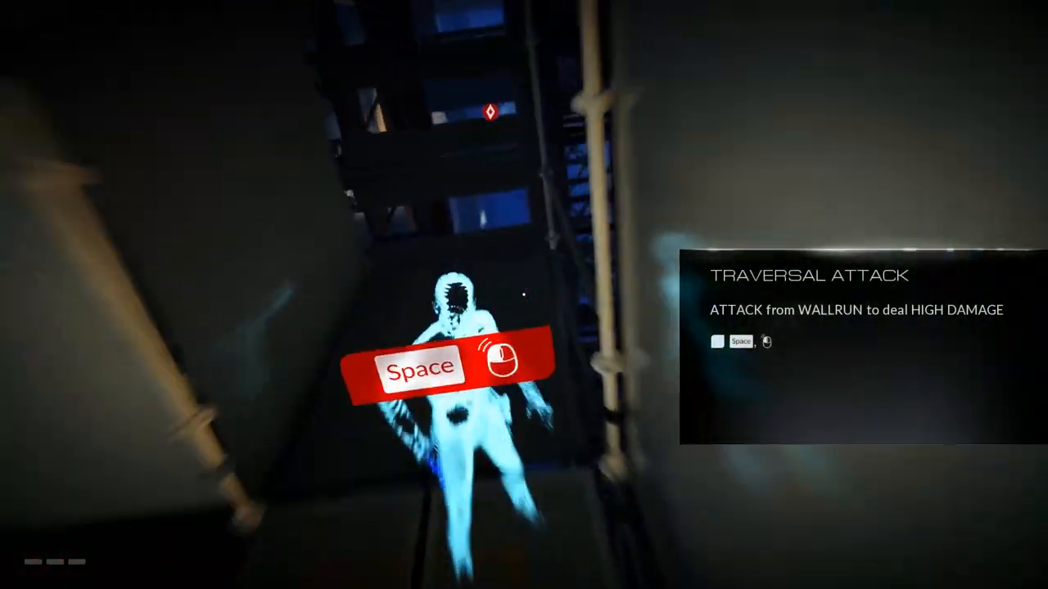
key(space)
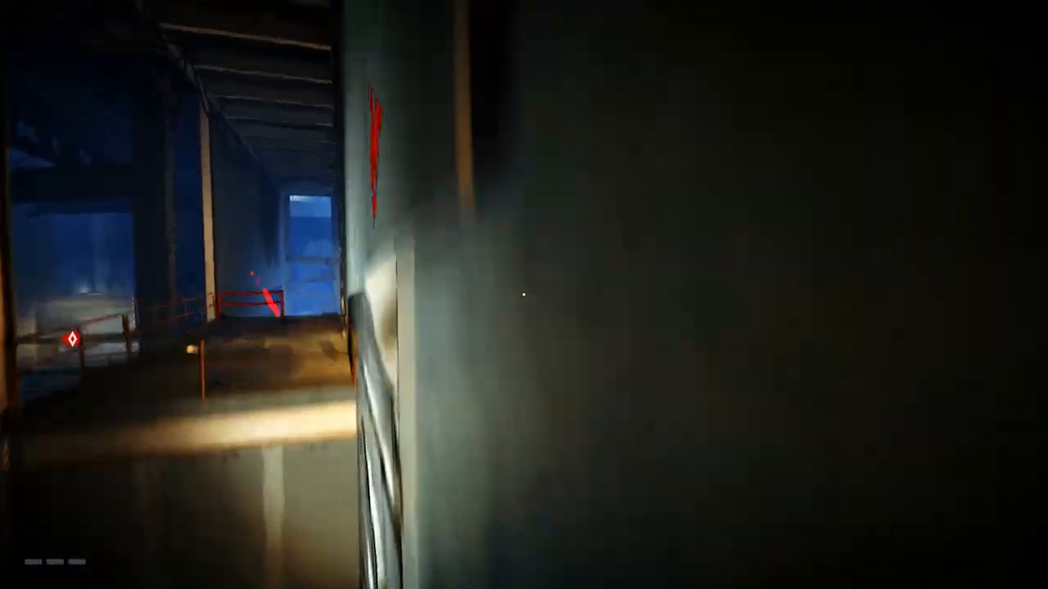
mouse_move(524, 295)
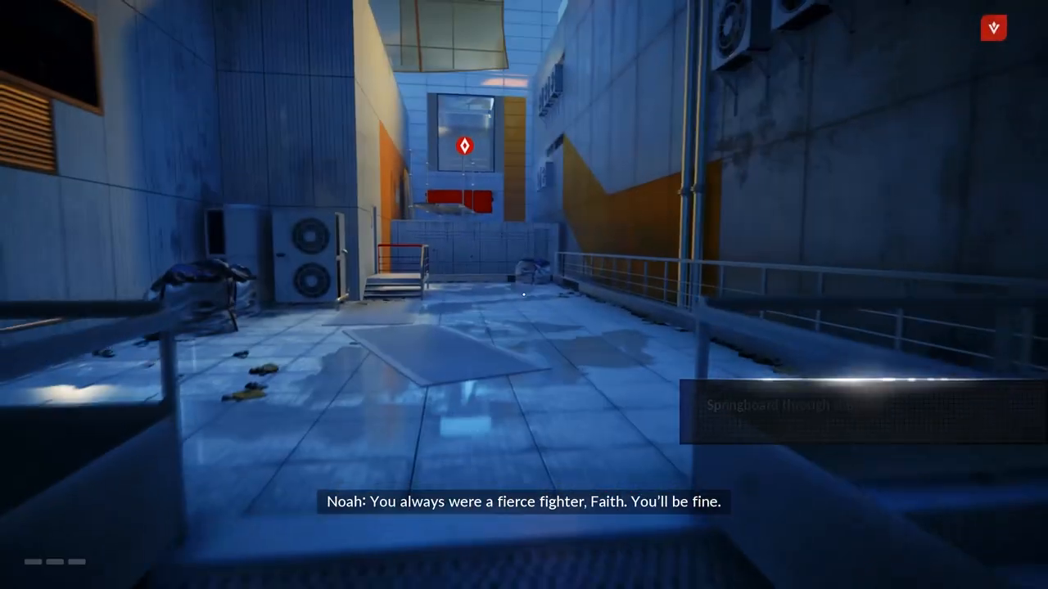
mouse_move(524, 294)
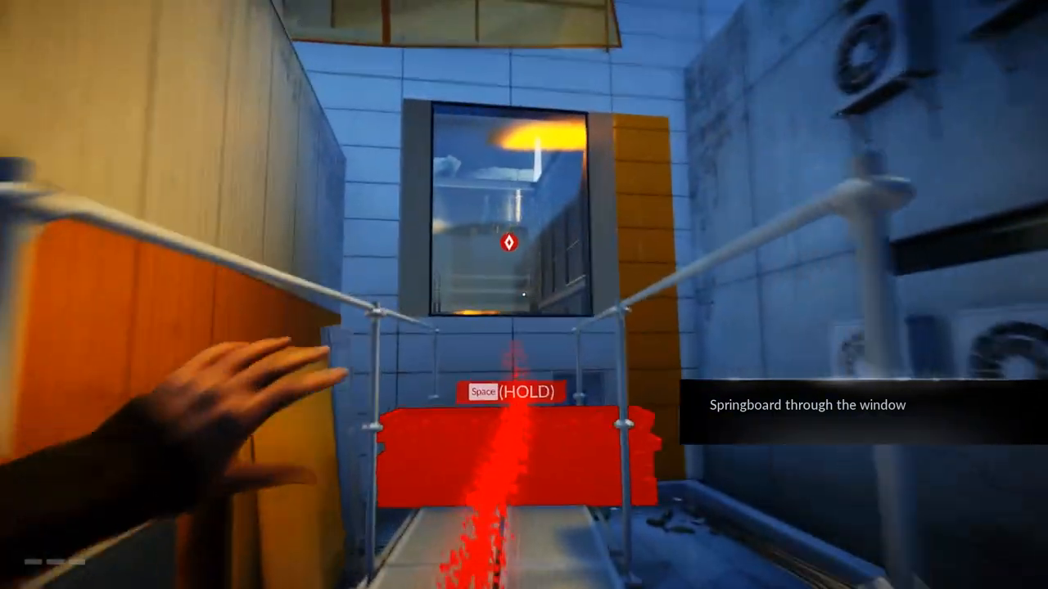
key(space)
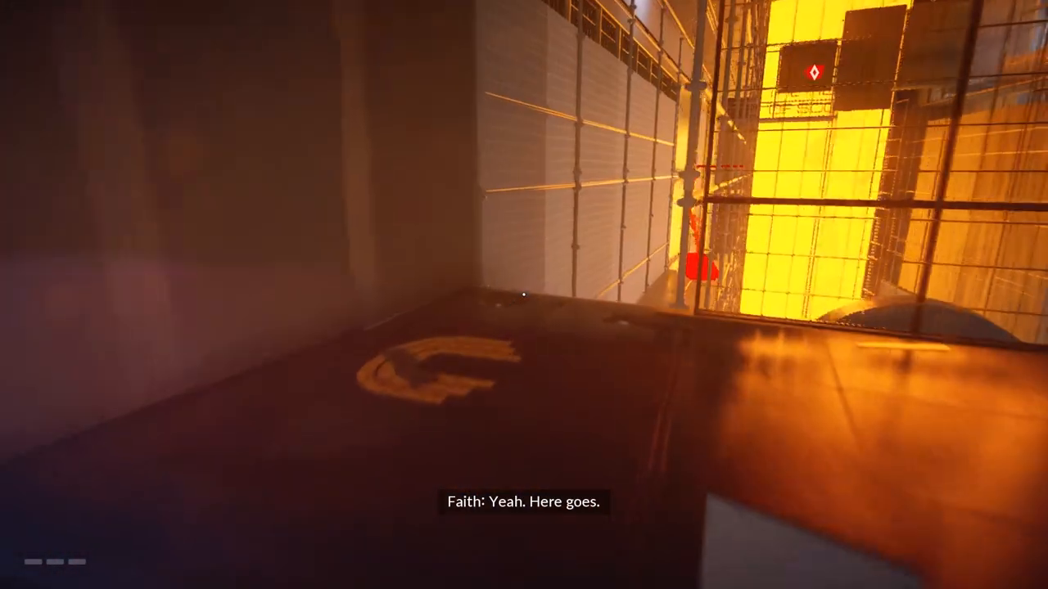
mouse_move(524, 294)
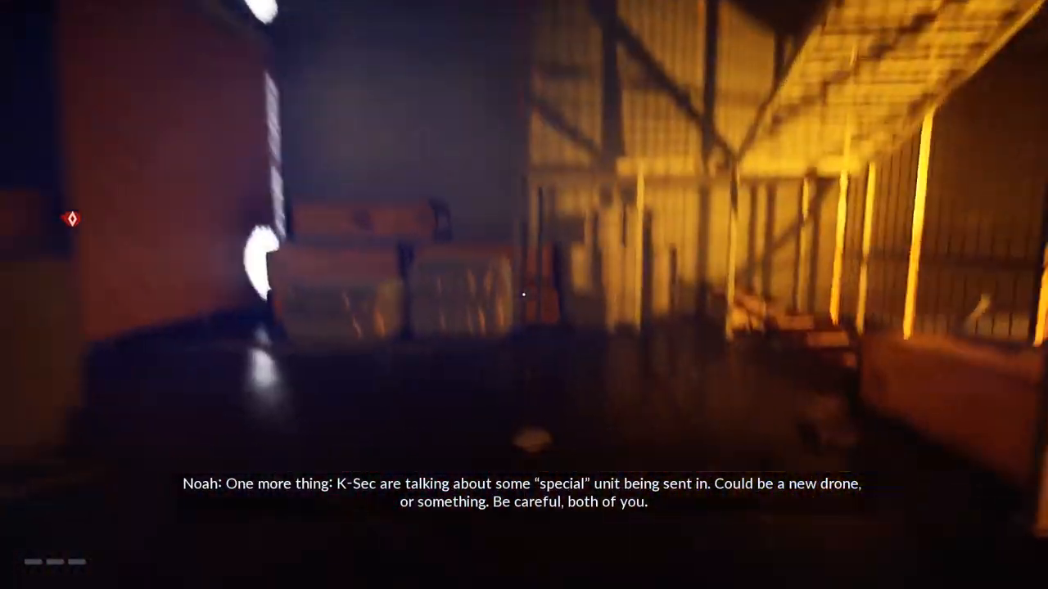
mouse_move(524, 295)
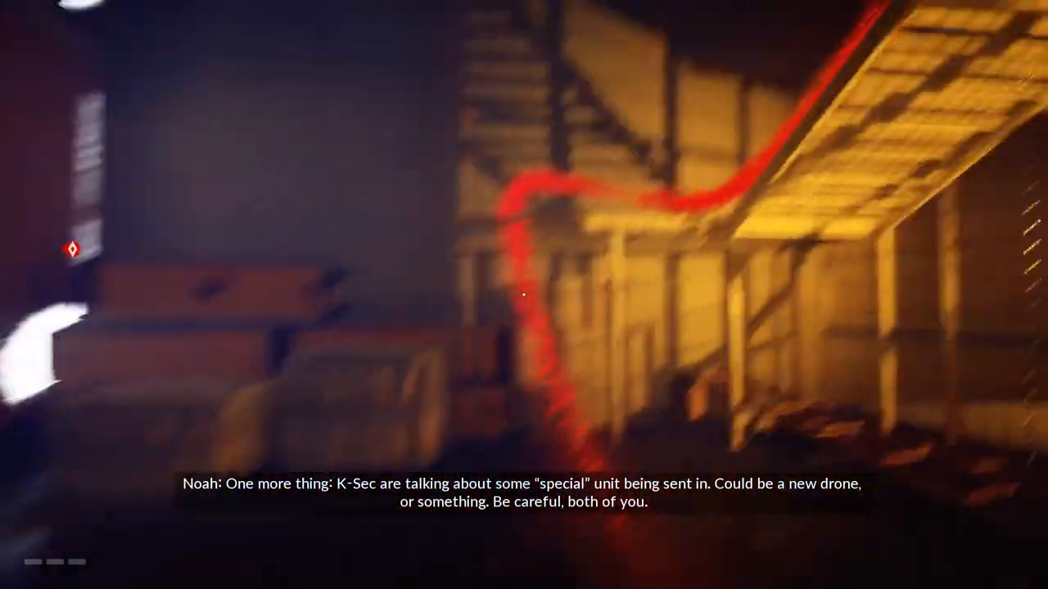
mouse_move(524, 295)
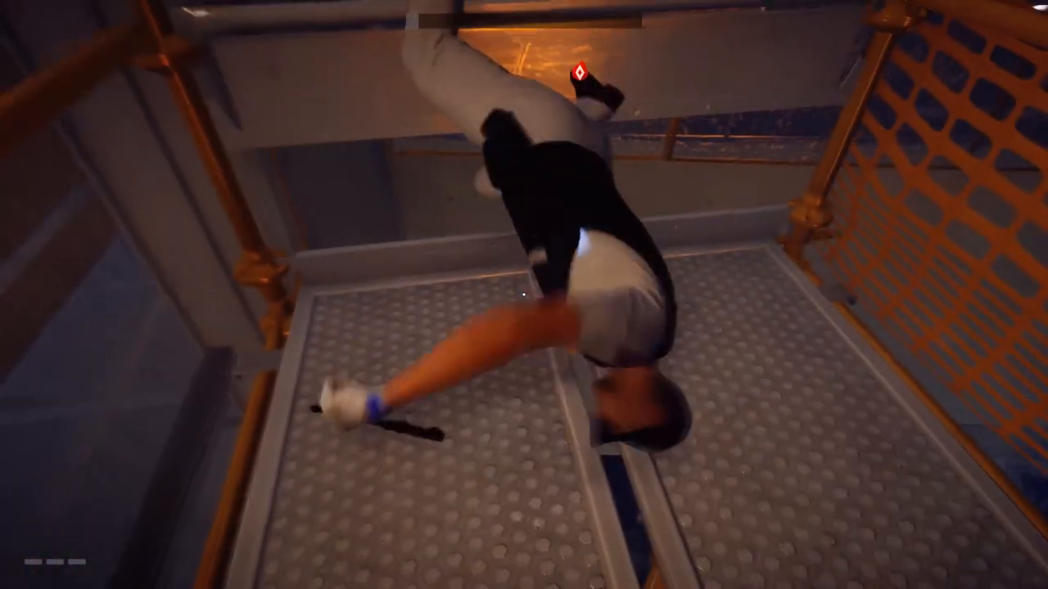
mouse_move(524, 295)
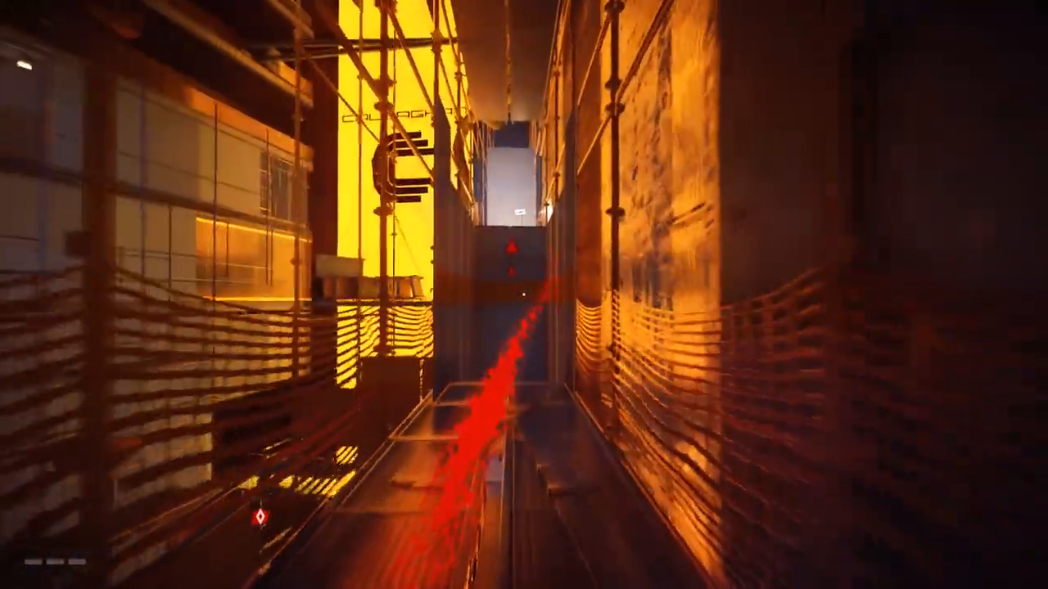
mouse_move(524, 294)
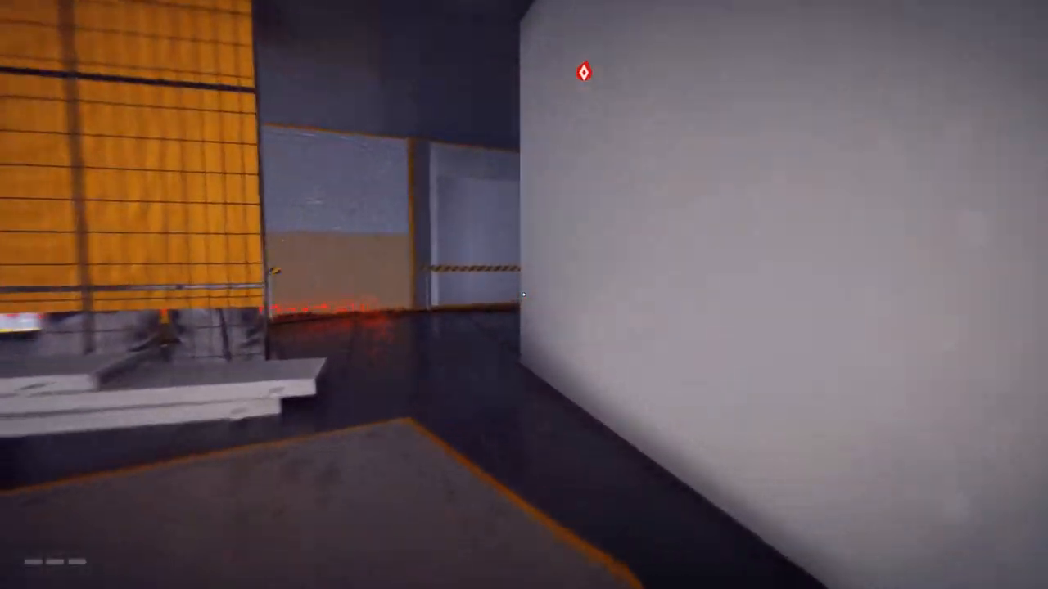
mouse_move(524, 295)
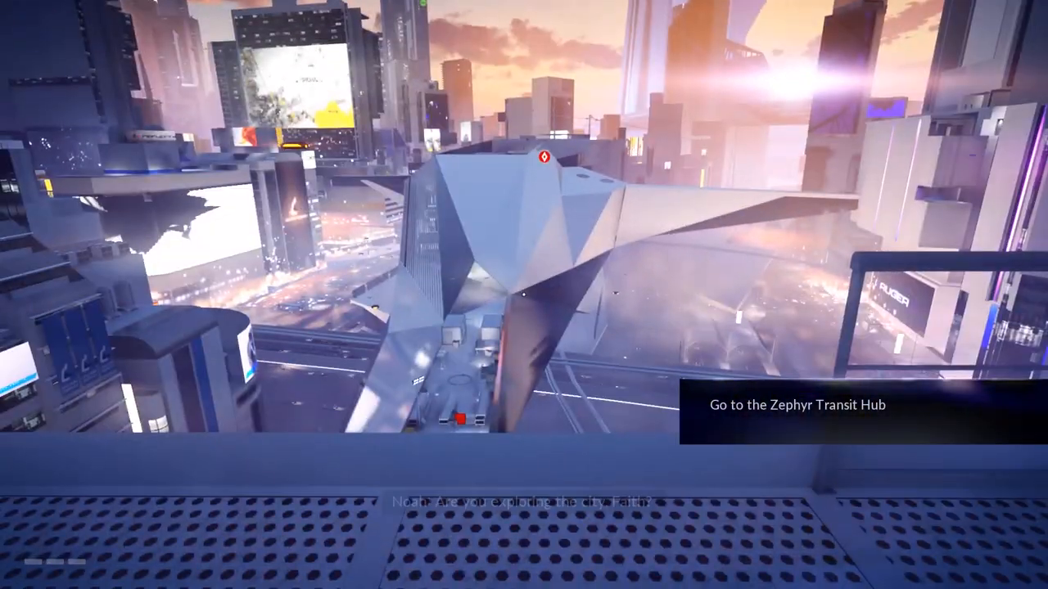
mouse_move(524, 294)
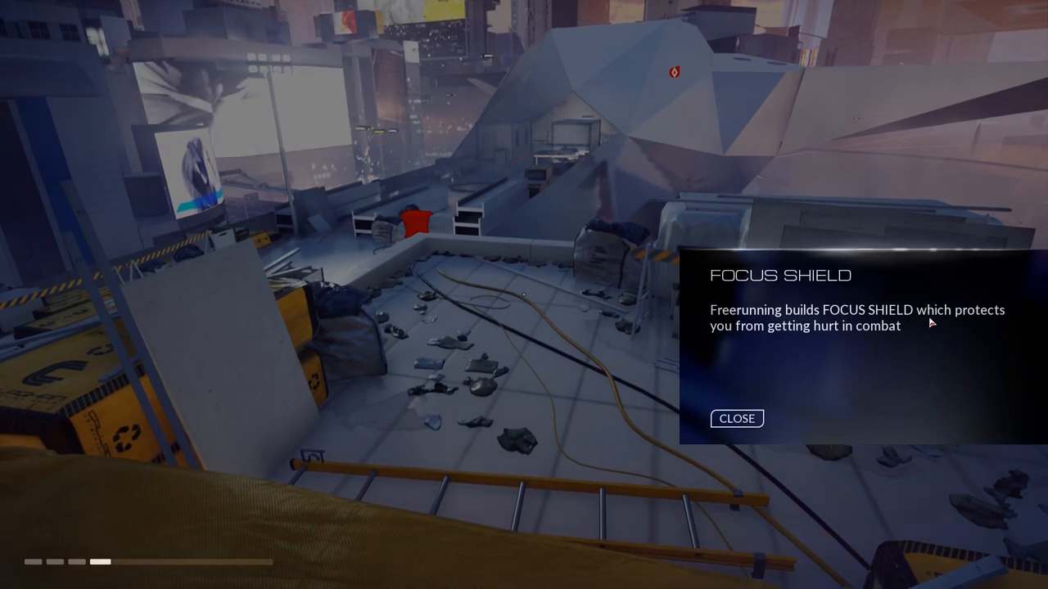
- Dismiss both Focus Shield tutorial tips and keep running
click(737, 419)
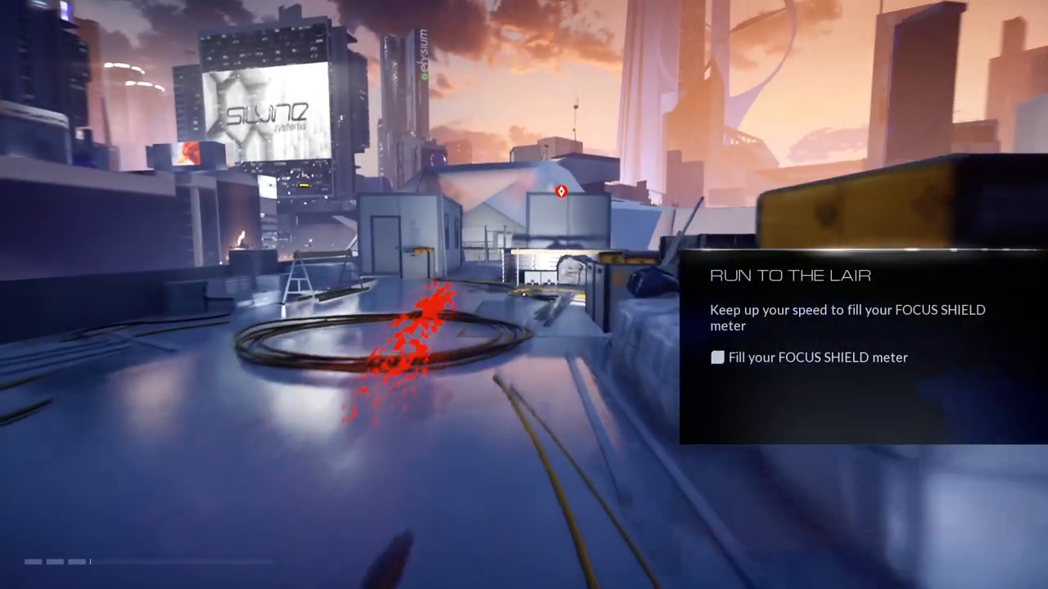
mouse_move(524, 294)
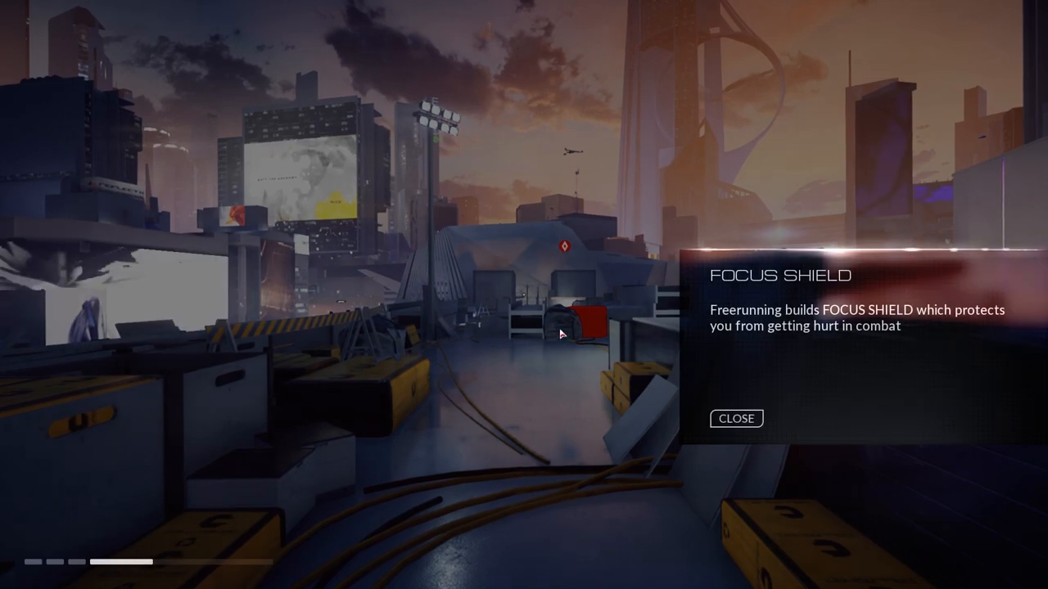
click(736, 419)
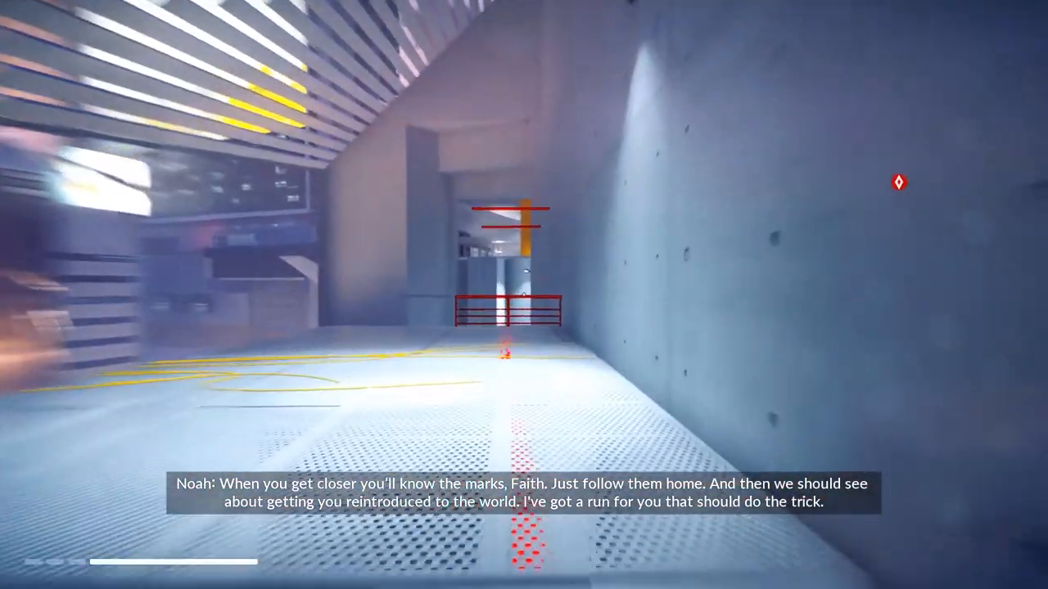
- Keep running through the corridors into the lair up to the jukebox
key(w)
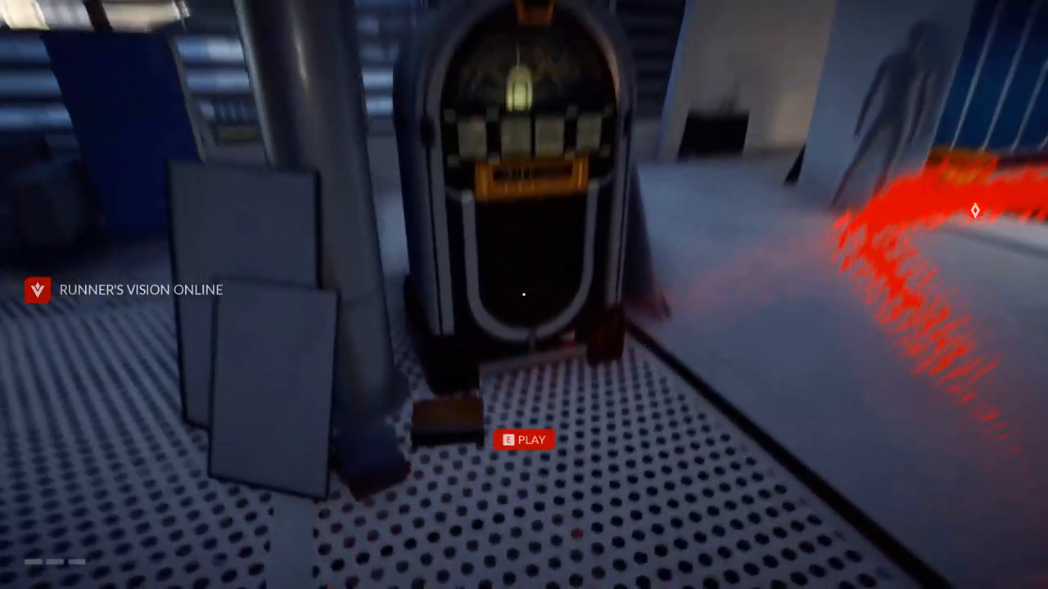
- Interact with the jukebox so it starts playing a song
key(e)
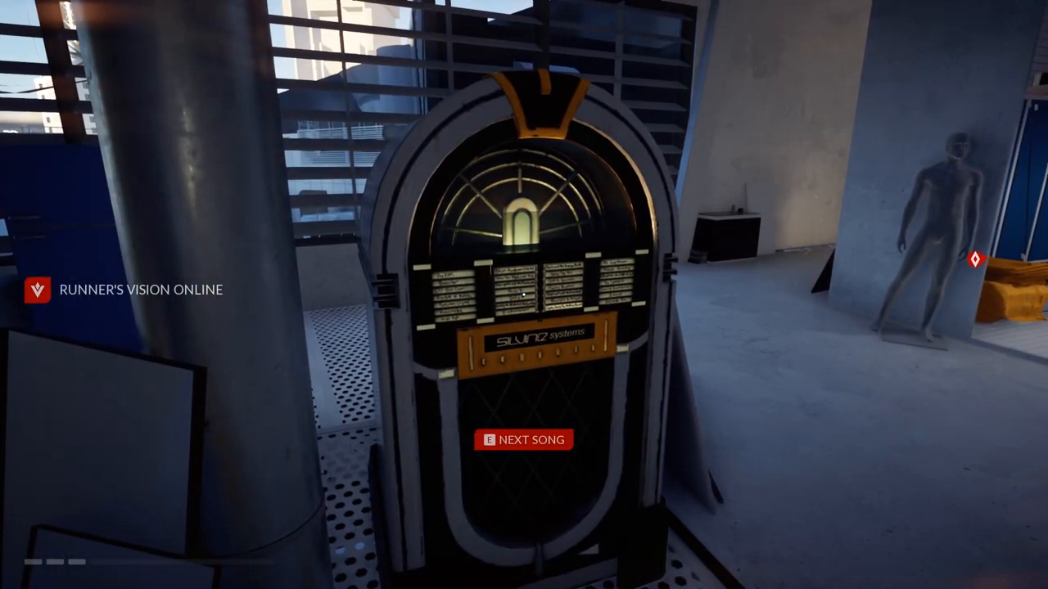
mouse_move(524, 295)
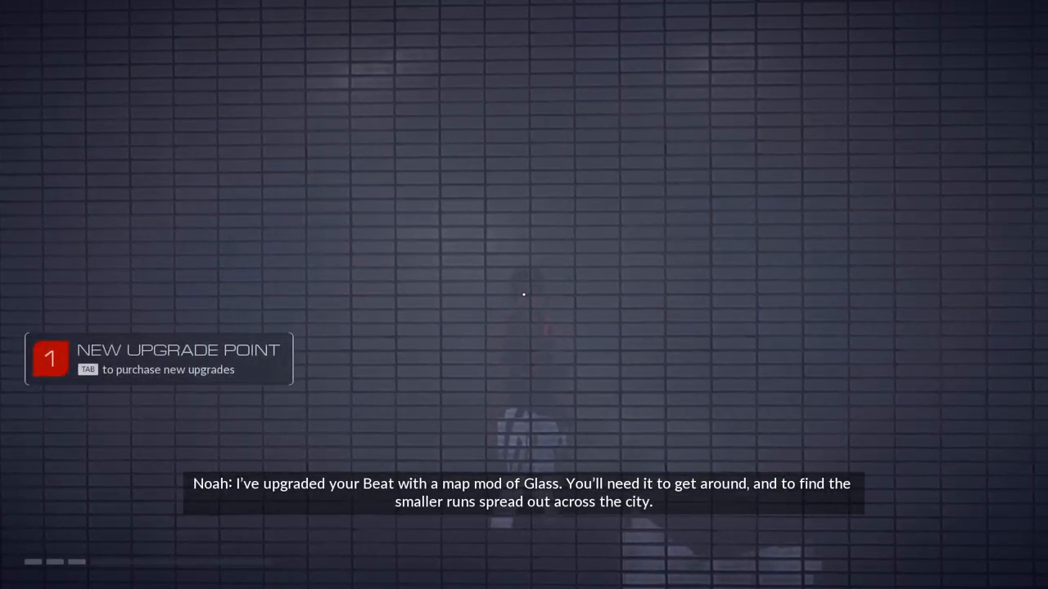
- Review the Double Wallrun, Balance & Free Hang and Free Running 1 movement upgrades on the Progression screen
key(Tab)
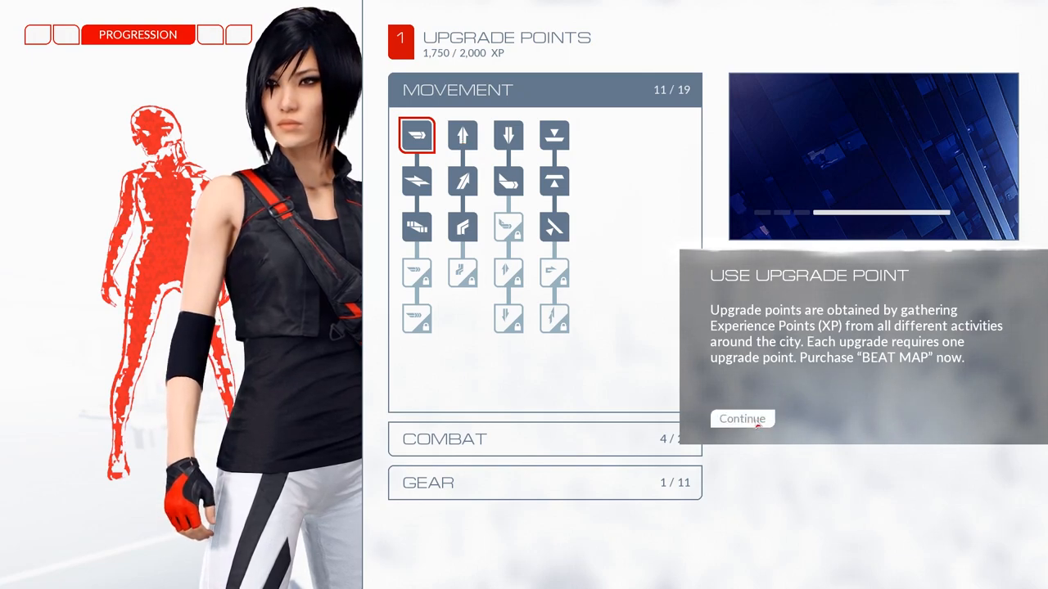
click(740, 419)
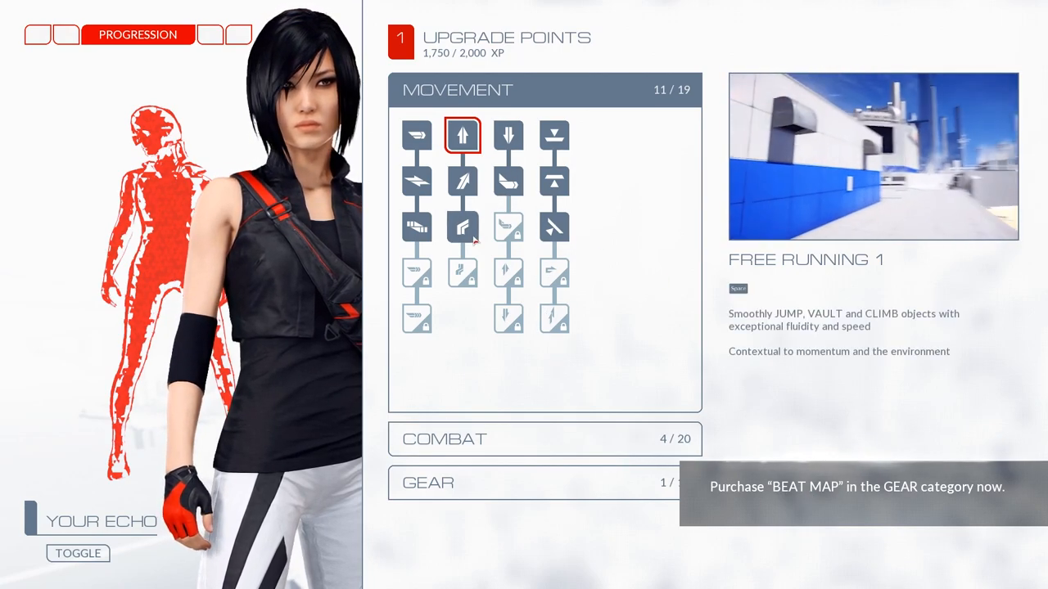
click(462, 272)
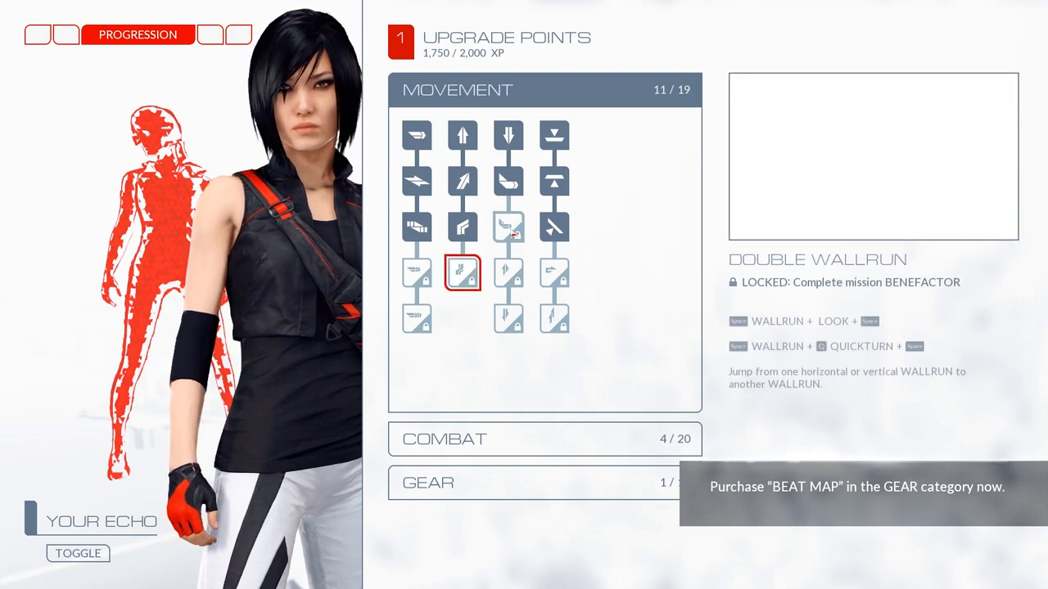
click(553, 226)
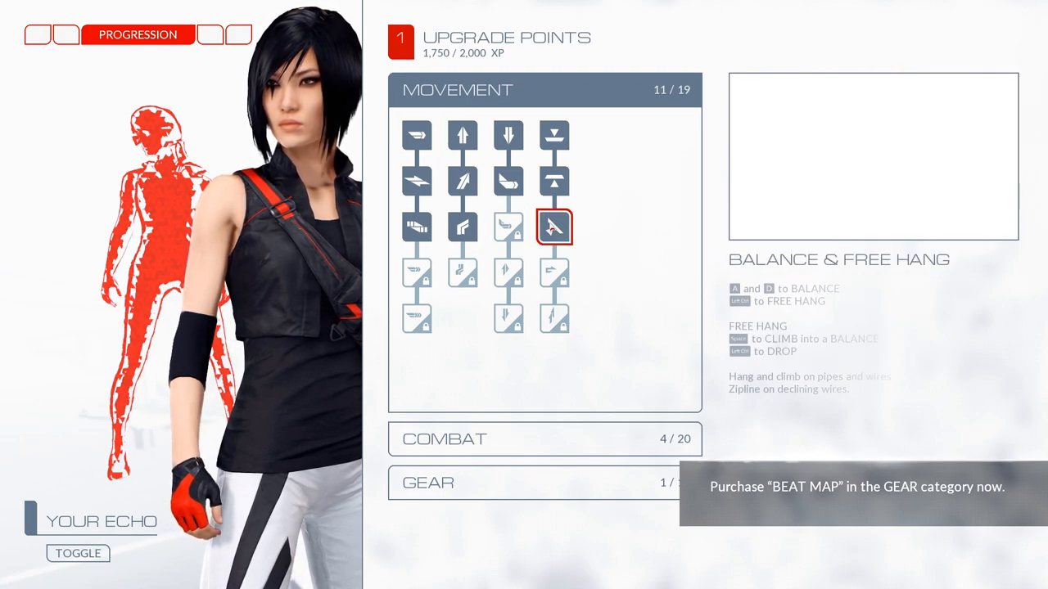
click(461, 135)
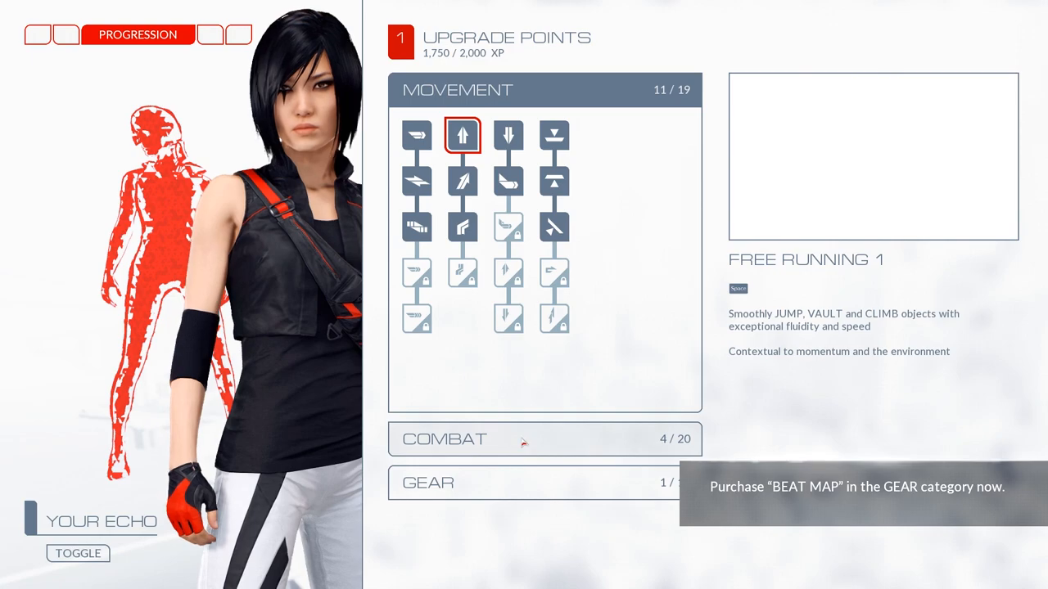
- Switch to the Gear category and view the Beat Map upgrade
click(524, 439)
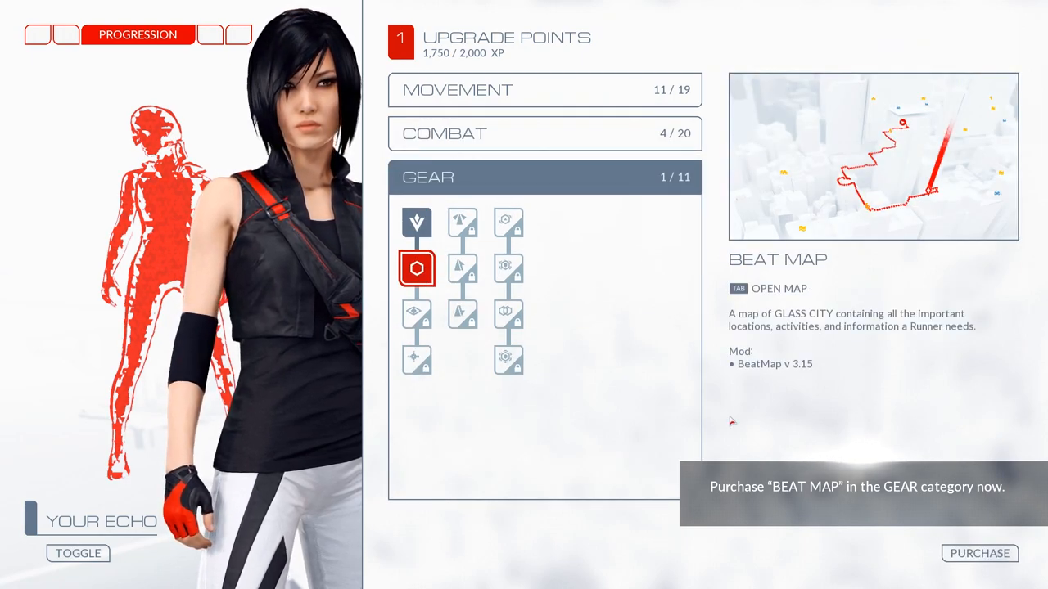
click(980, 553)
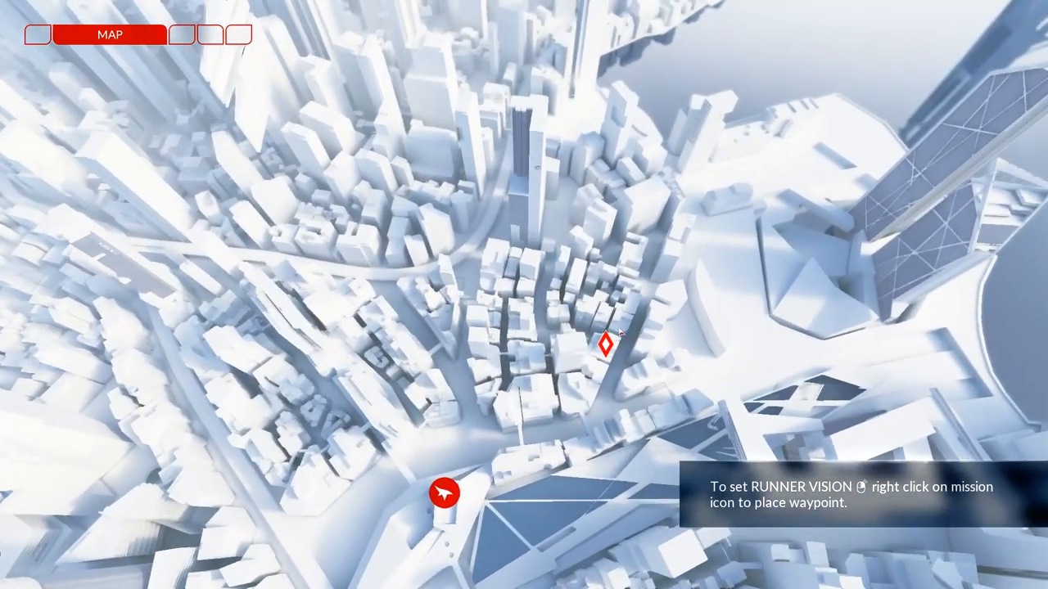
- Look over Faith's position and the mission marker on the city map
click(606, 347)
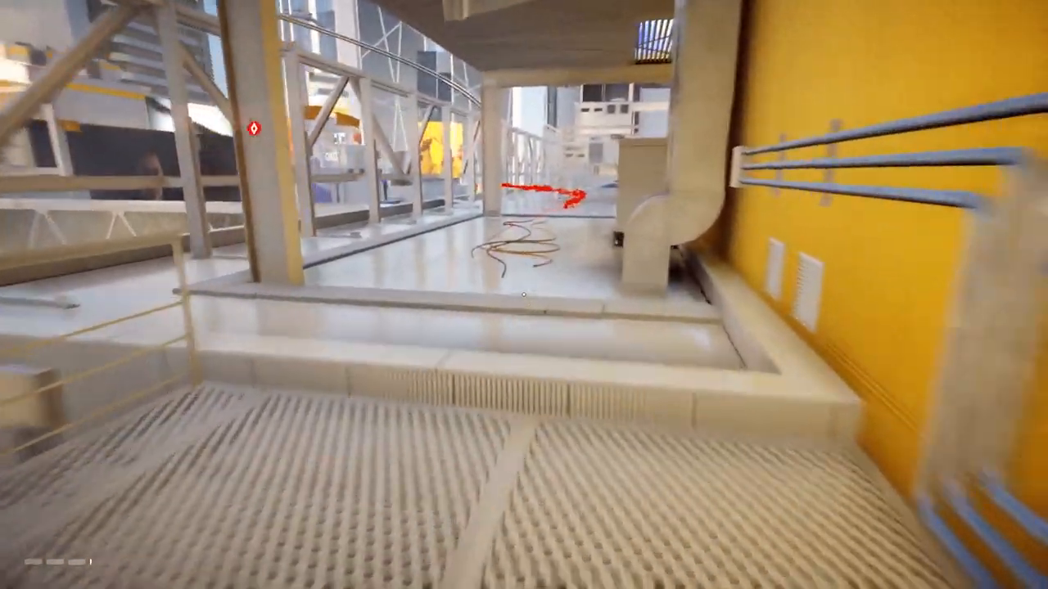
mouse_move(524, 295)
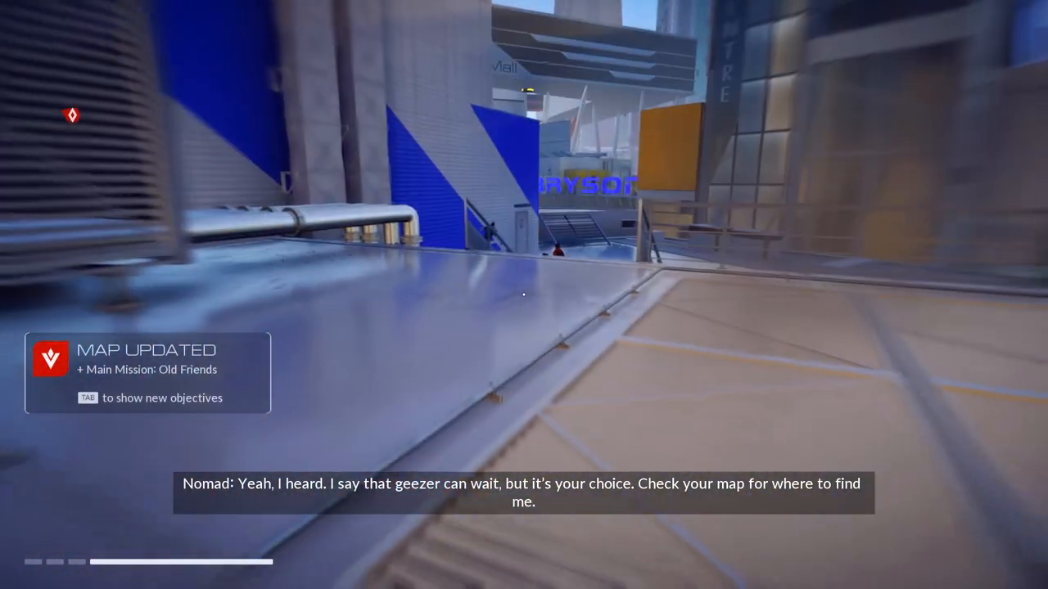
- Leave the menu and resume sprinting across the rooftop toward the red barrier
key(Tab)
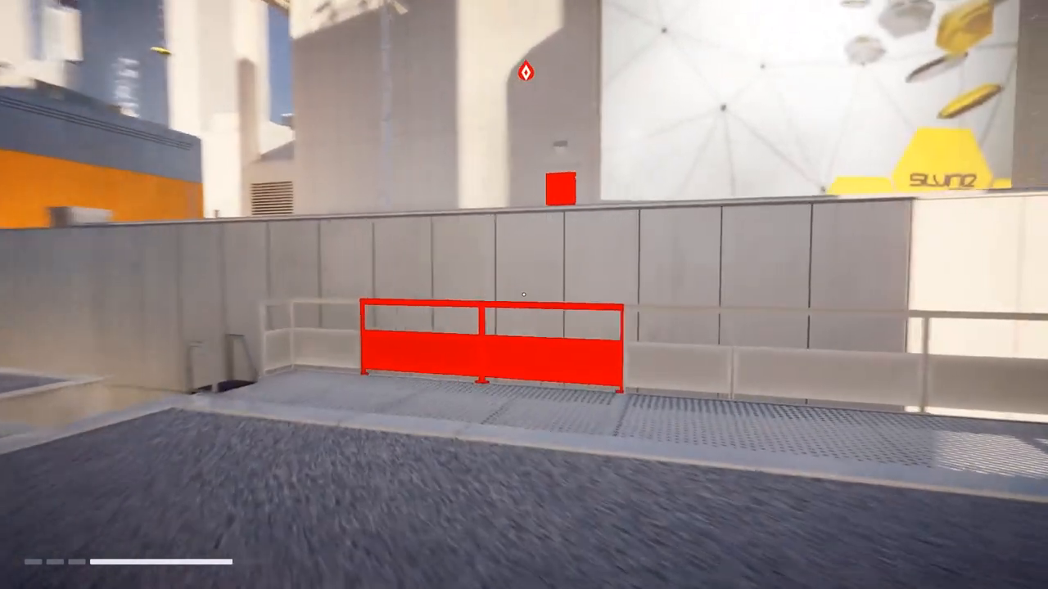
mouse_move(524, 294)
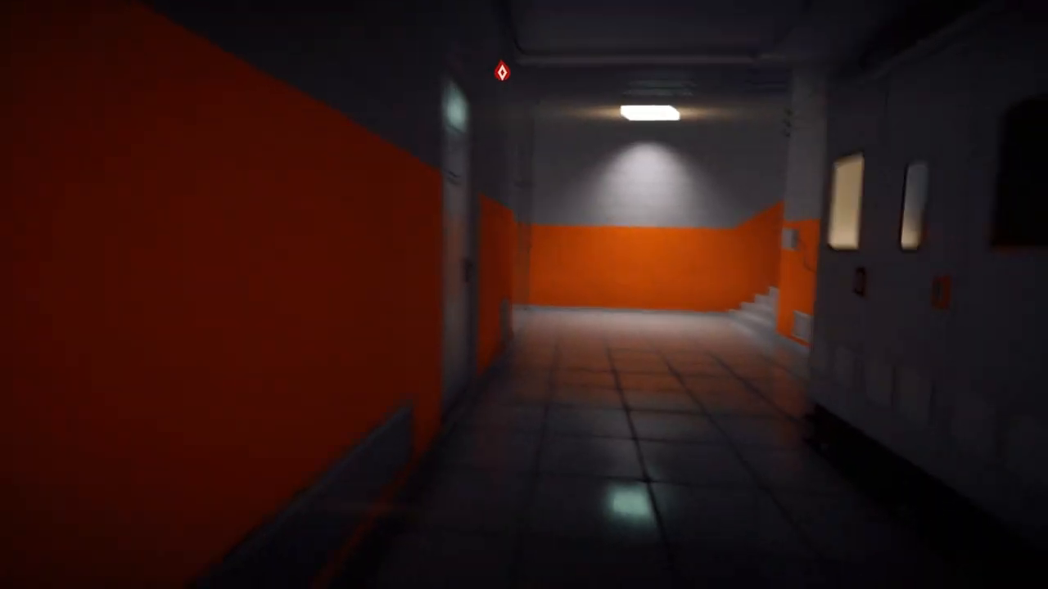
mouse_move(524, 294)
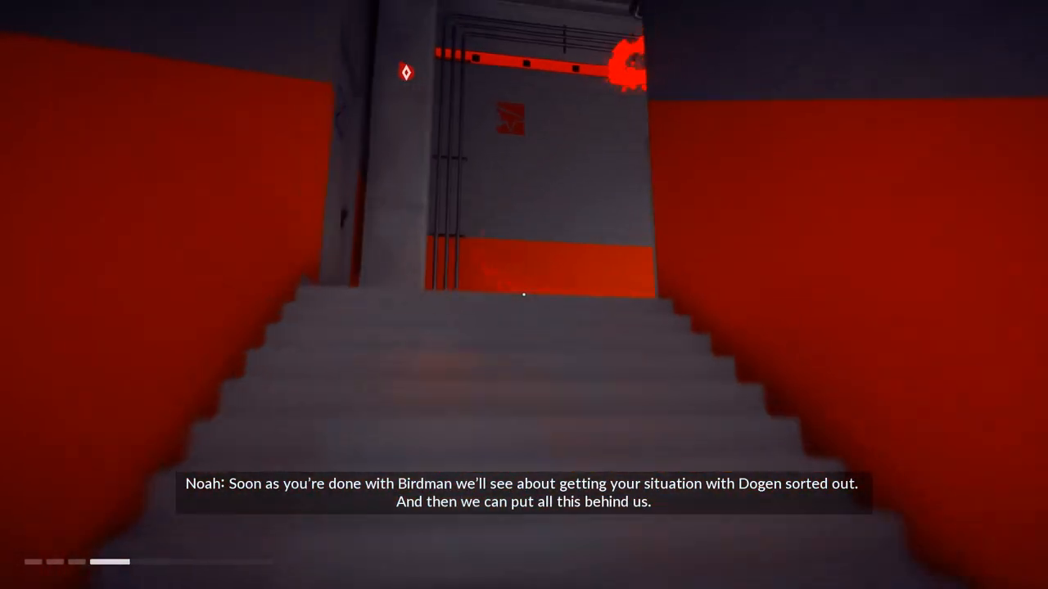
mouse_move(524, 295)
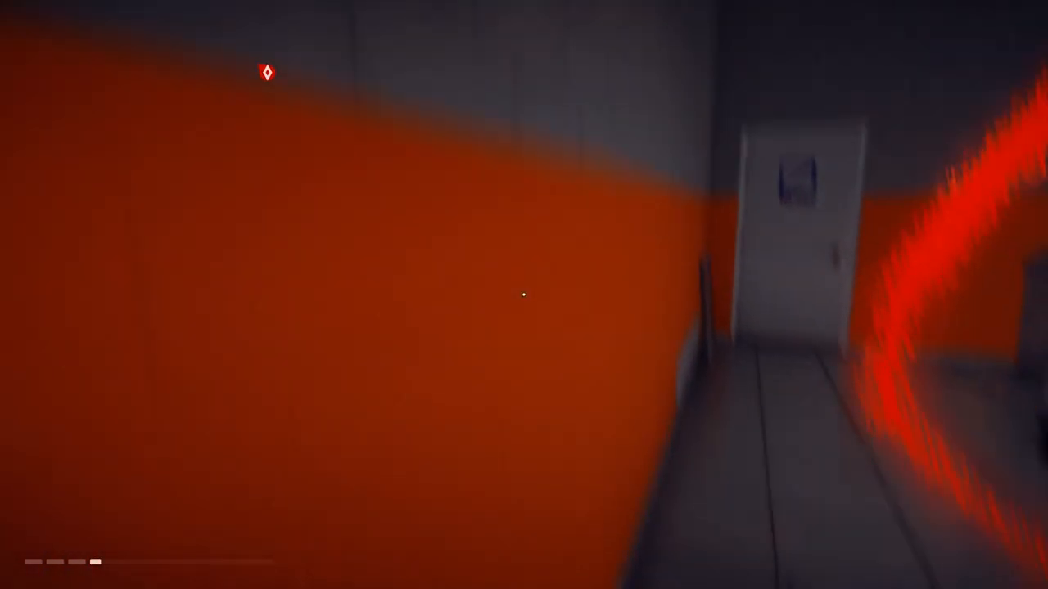
mouse_move(524, 295)
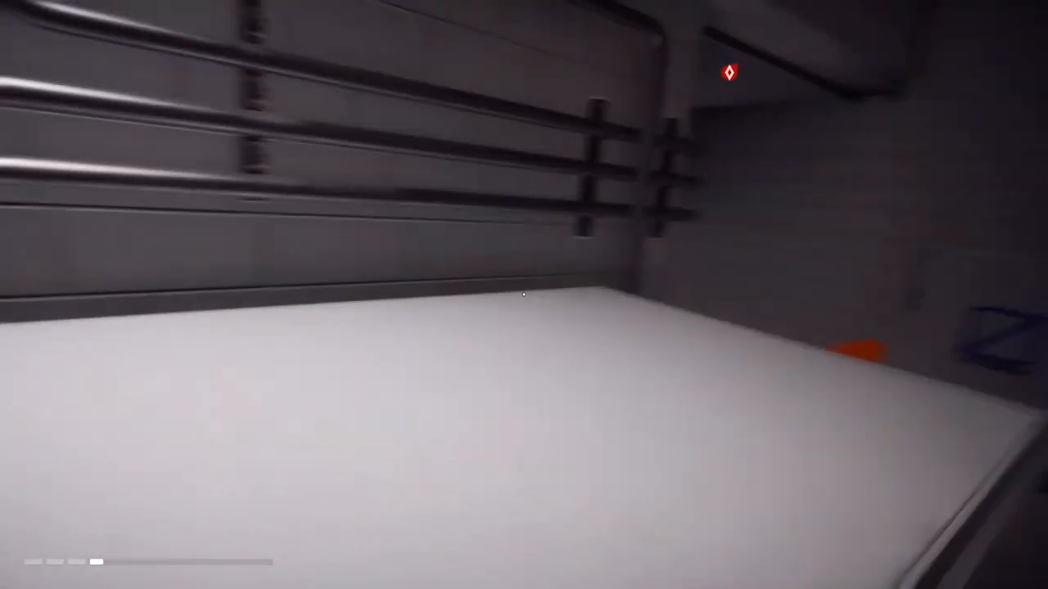
mouse_move(524, 295)
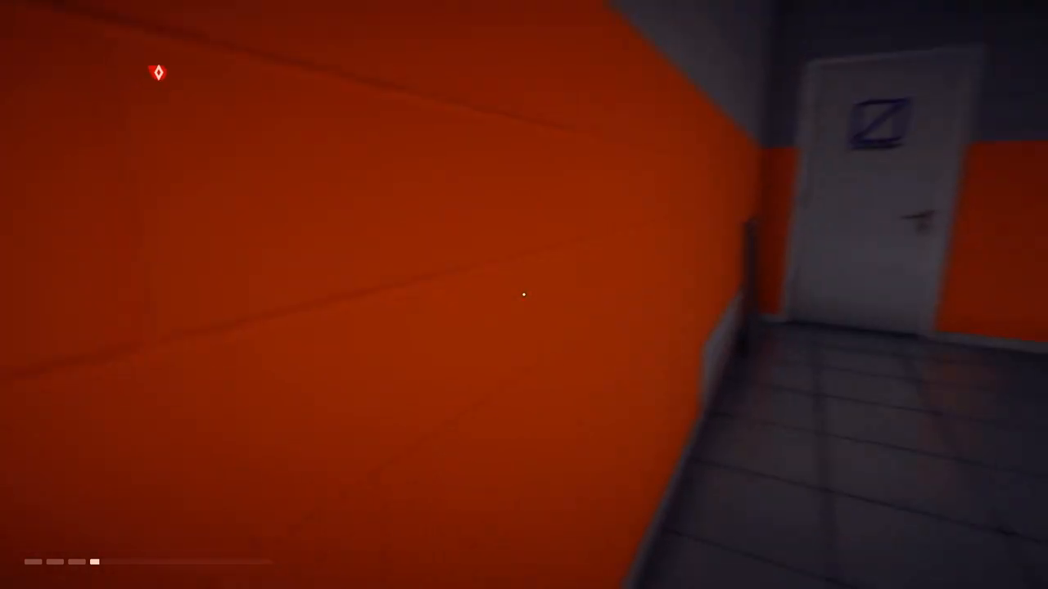
mouse_move(524, 295)
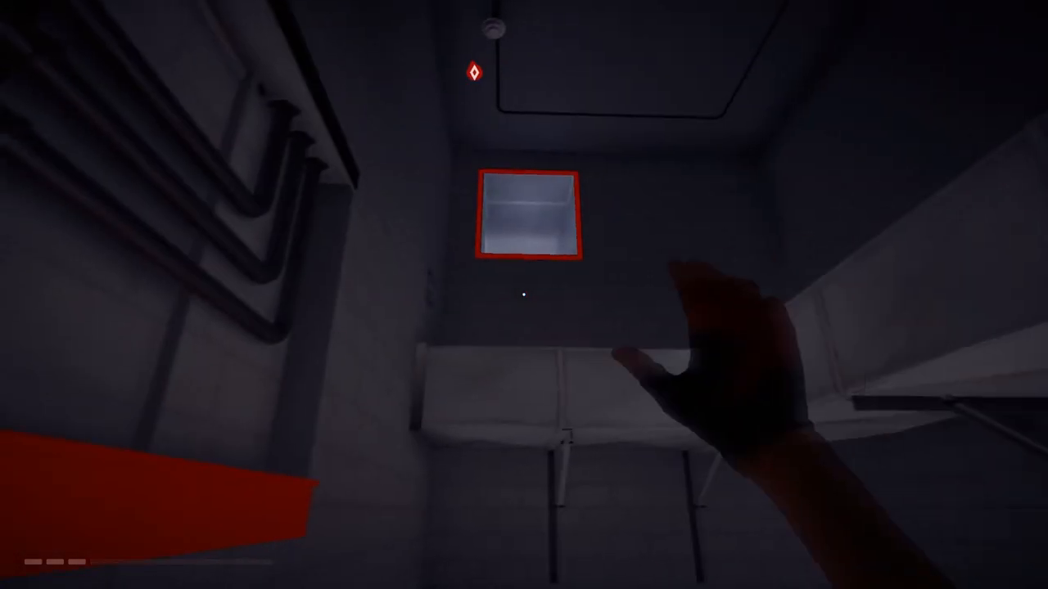
mouse_move(524, 294)
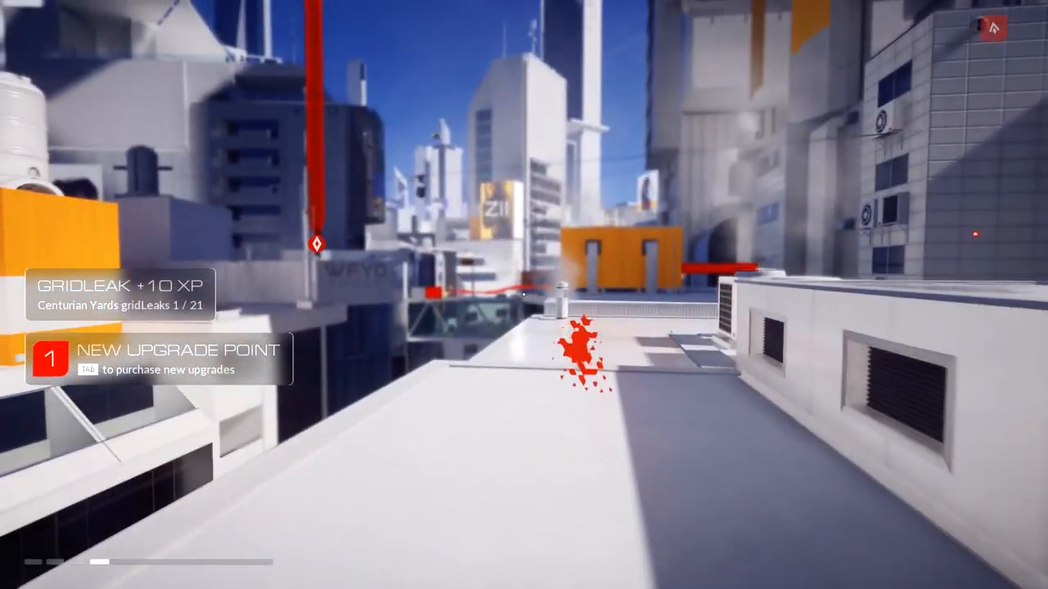
- Bring up the Progression screen showing one unspent upgrade point
key(Tab)
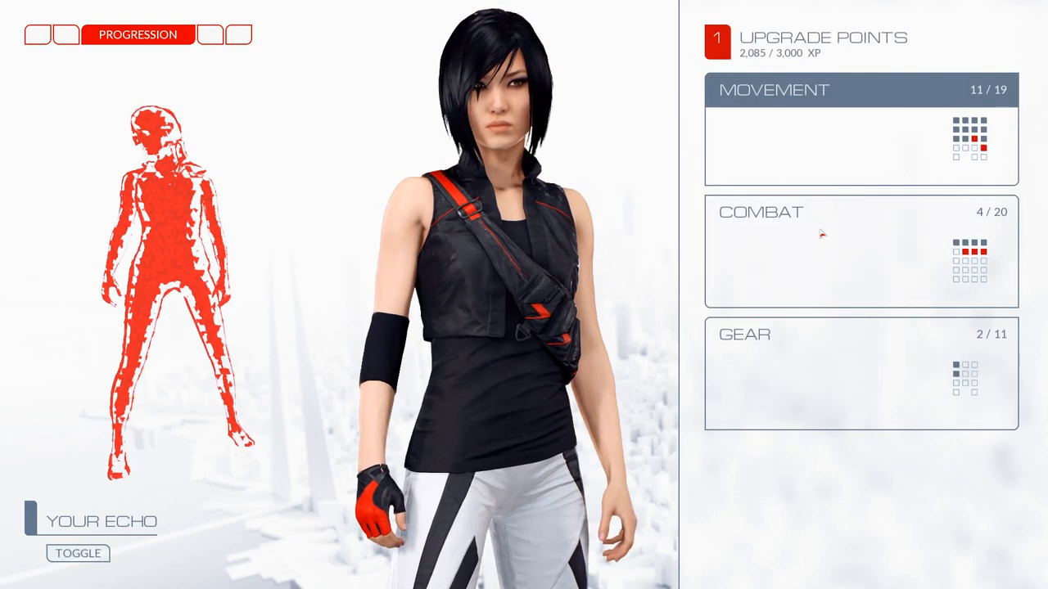
- Review the Disrupt+, MAGrope Pull-Up and Focus Shield upgrade entries, then return to the rooftop
click(860, 374)
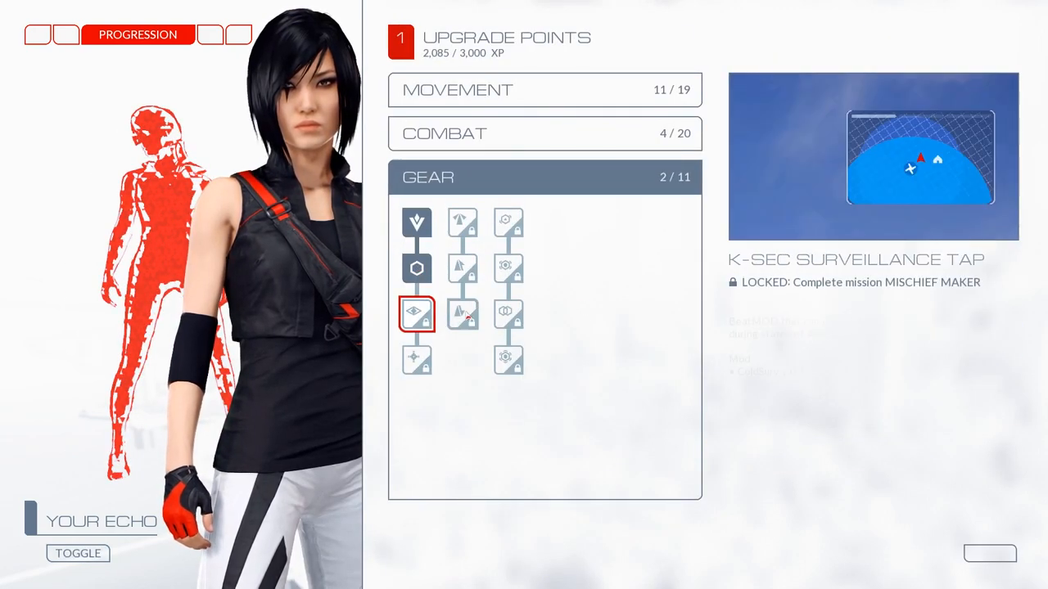
click(462, 223)
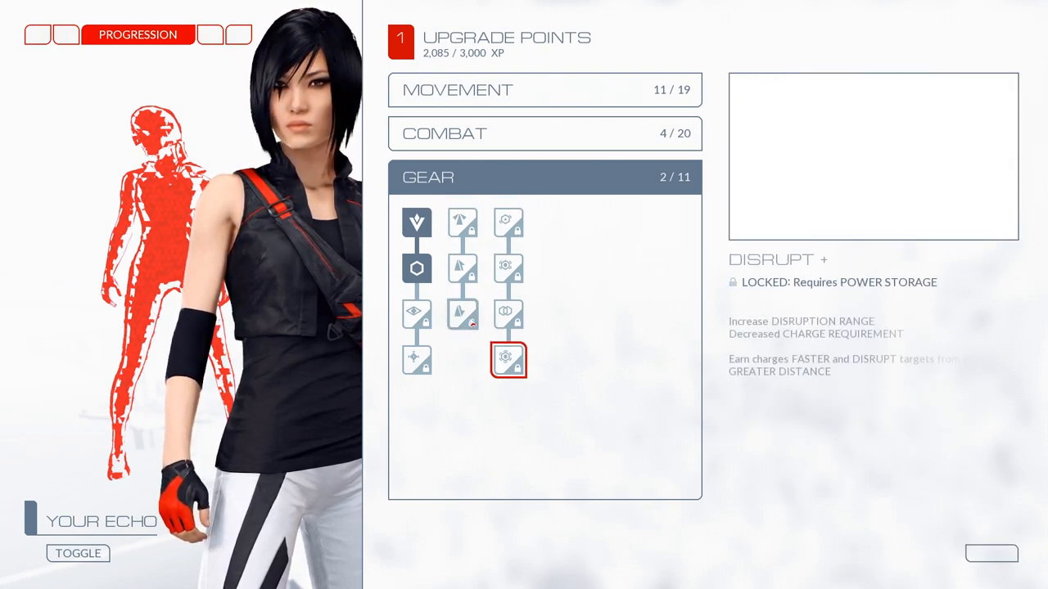
click(461, 269)
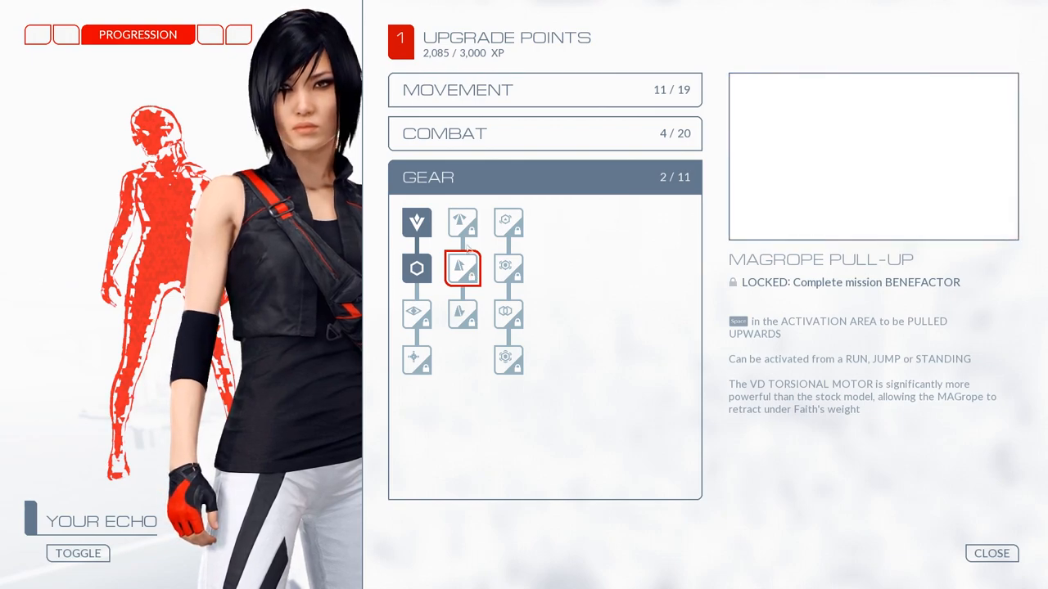
click(462, 223)
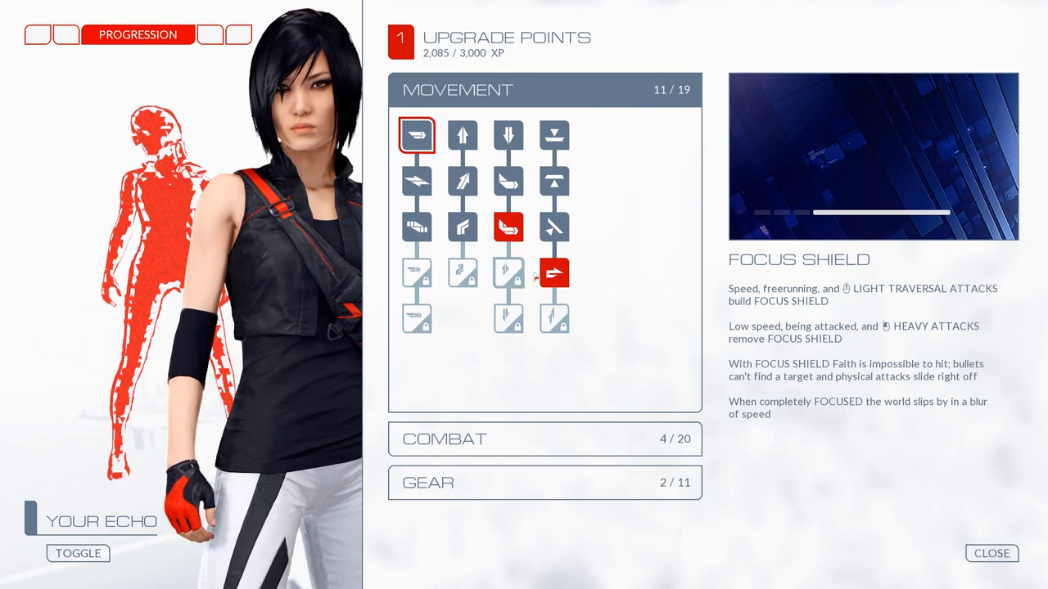
click(508, 228)
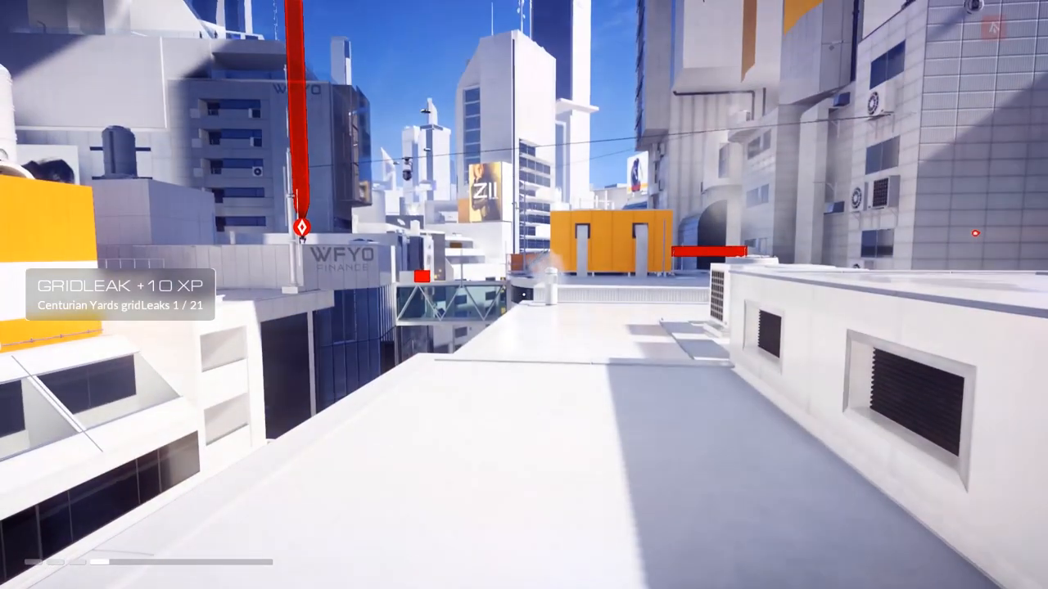
mouse_move(524, 295)
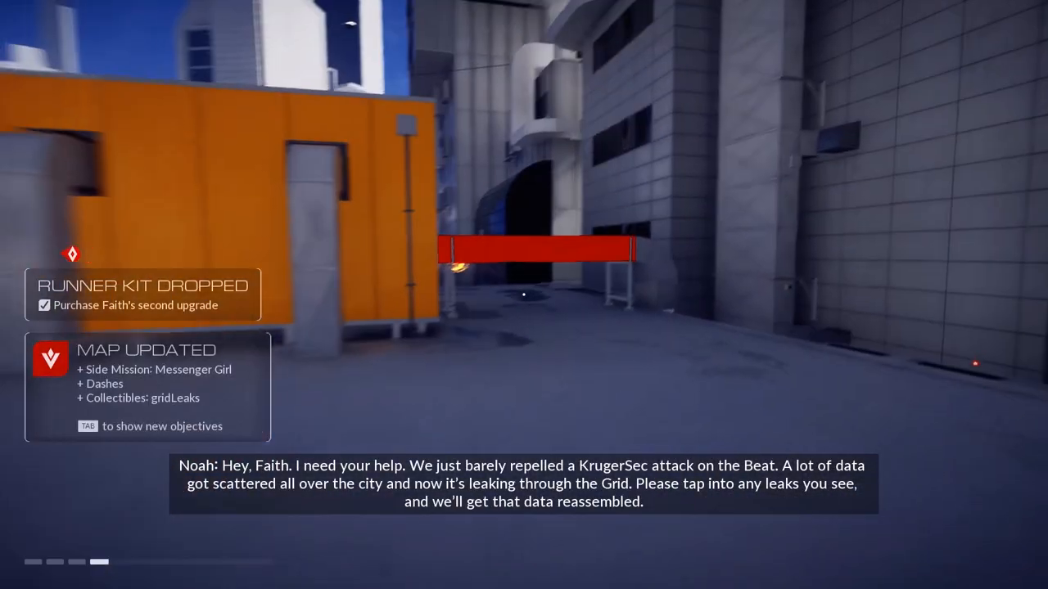
mouse_move(524, 294)
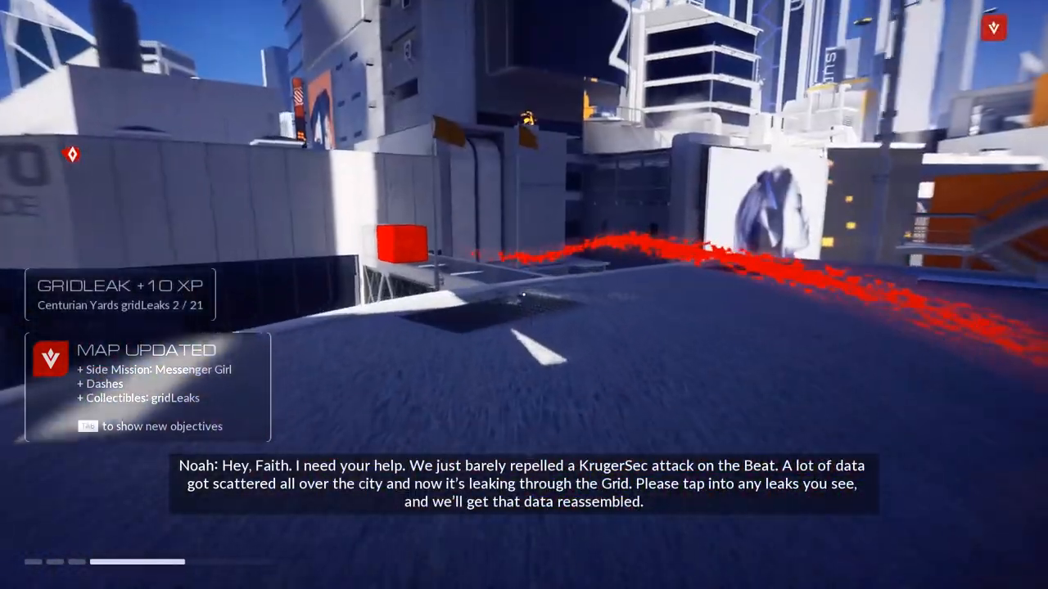
mouse_move(524, 295)
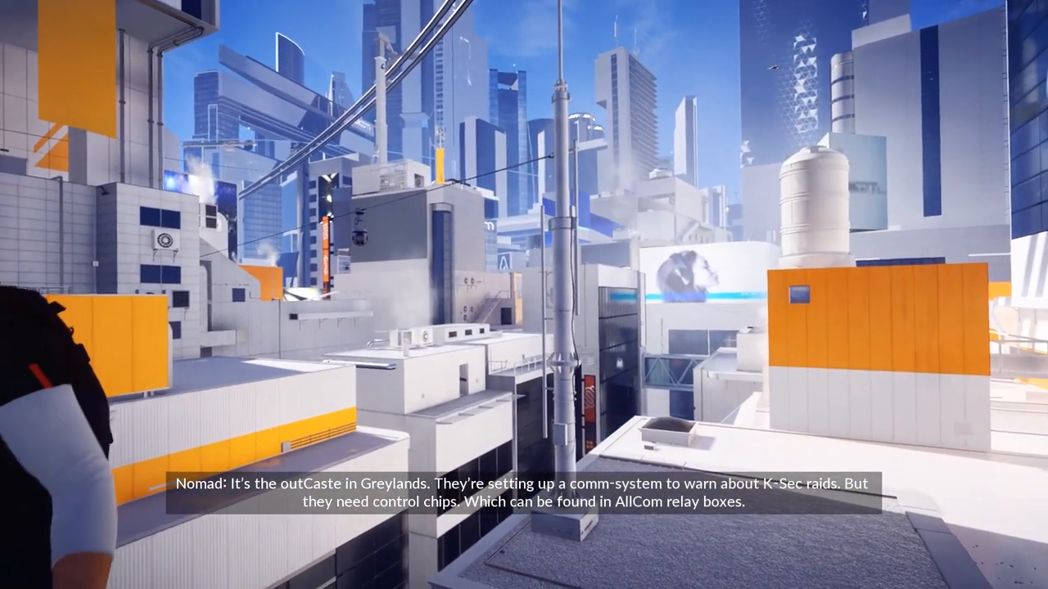
mouse_move(523, 295)
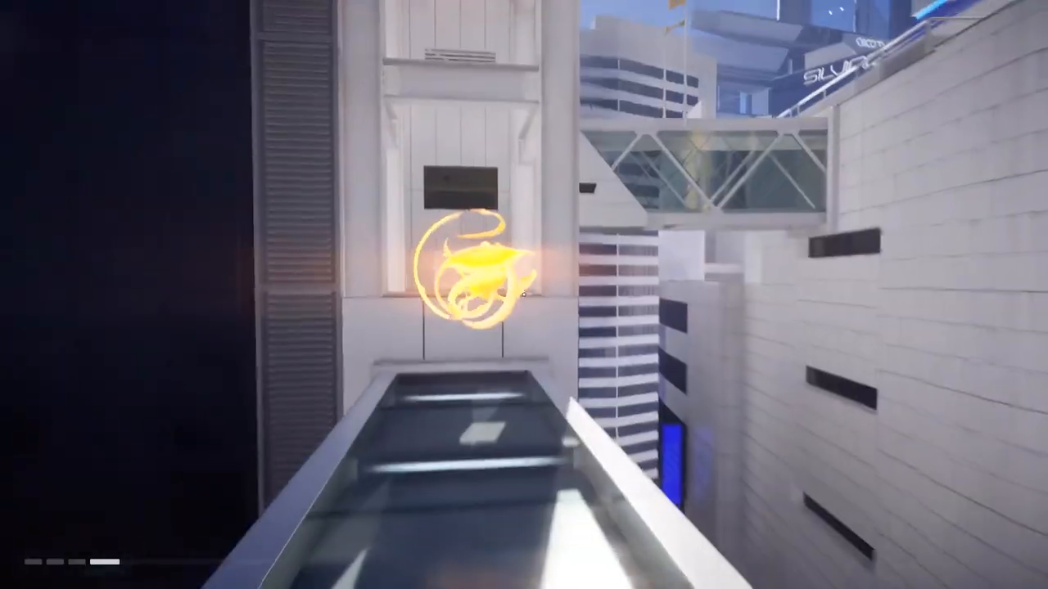
key(Escape)
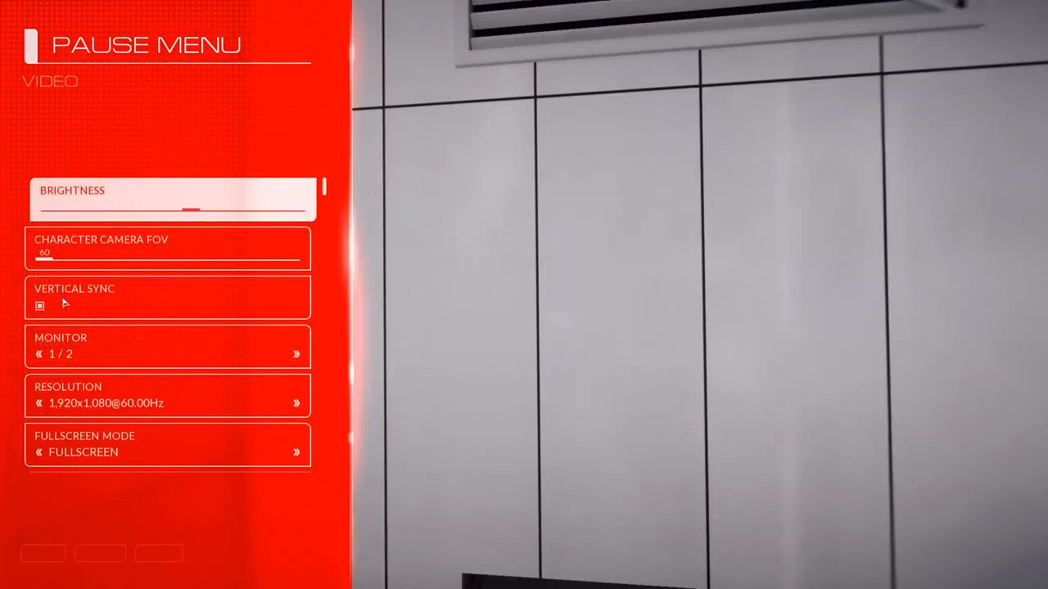
scroll(down, 3)
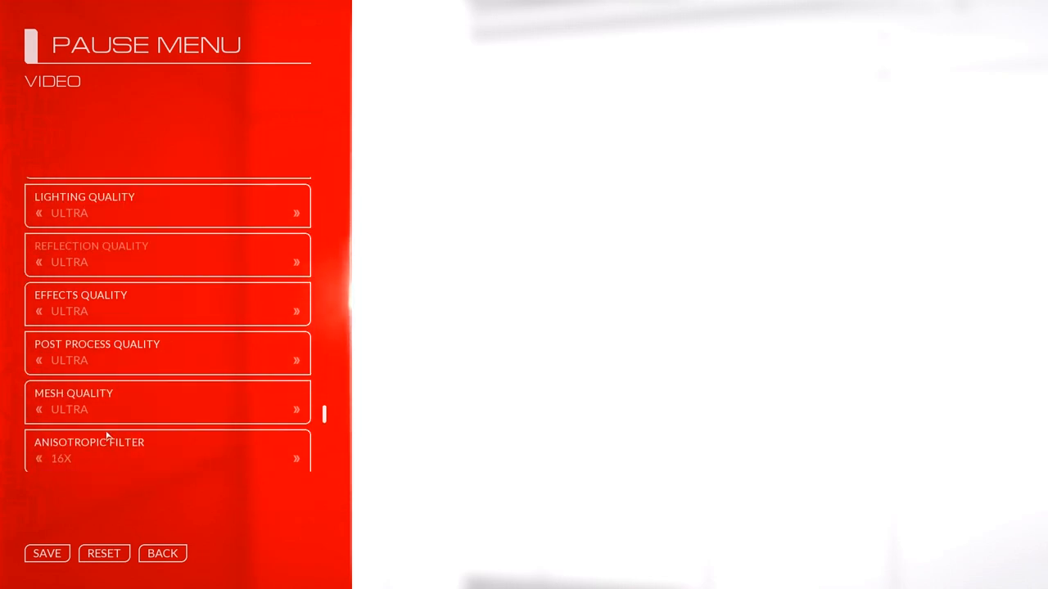
click(161, 553)
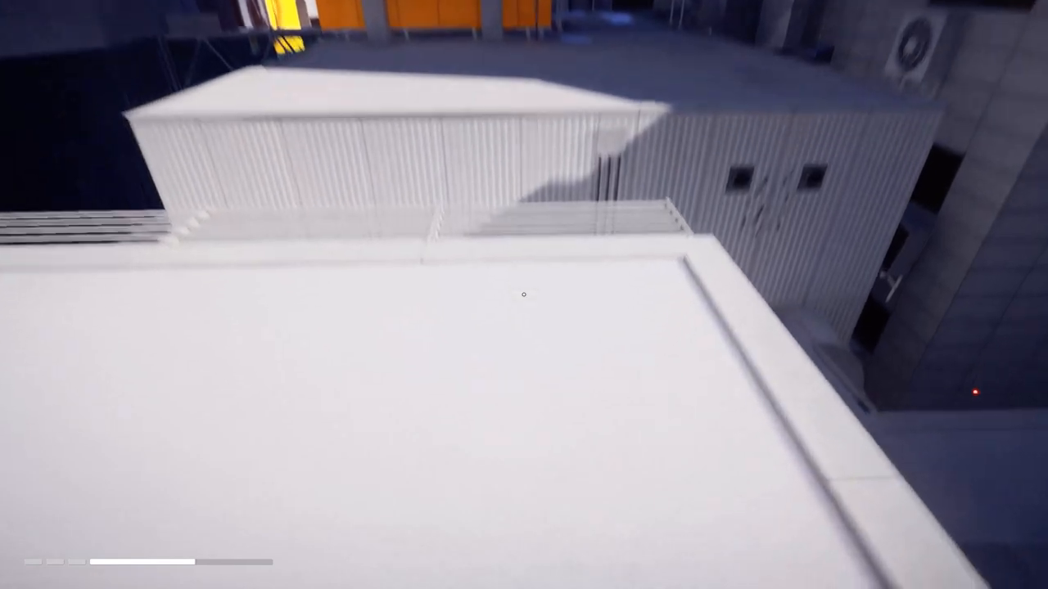
mouse_move(524, 295)
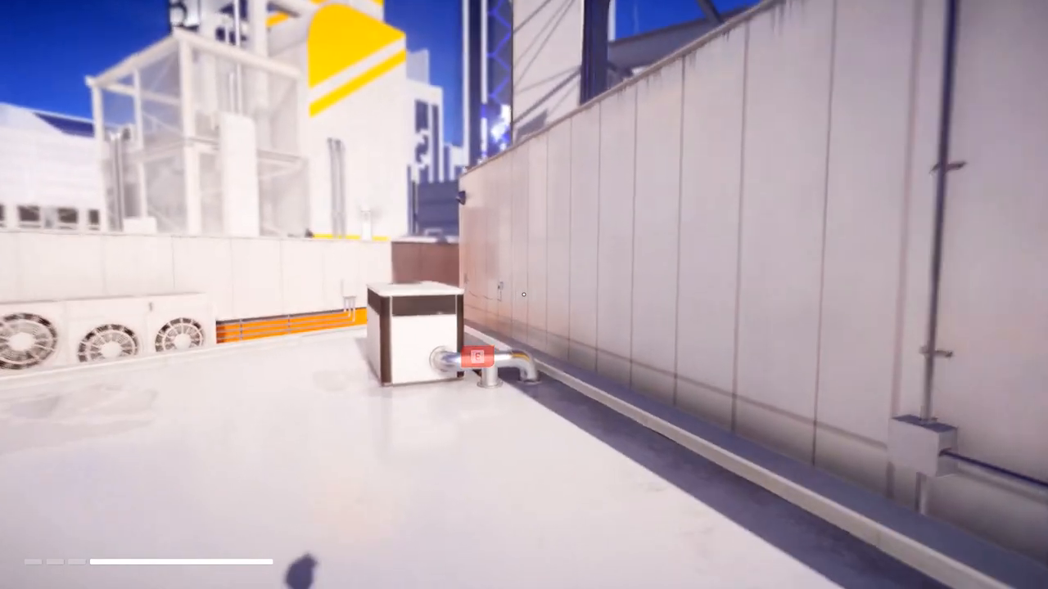
mouse_move(524, 295)
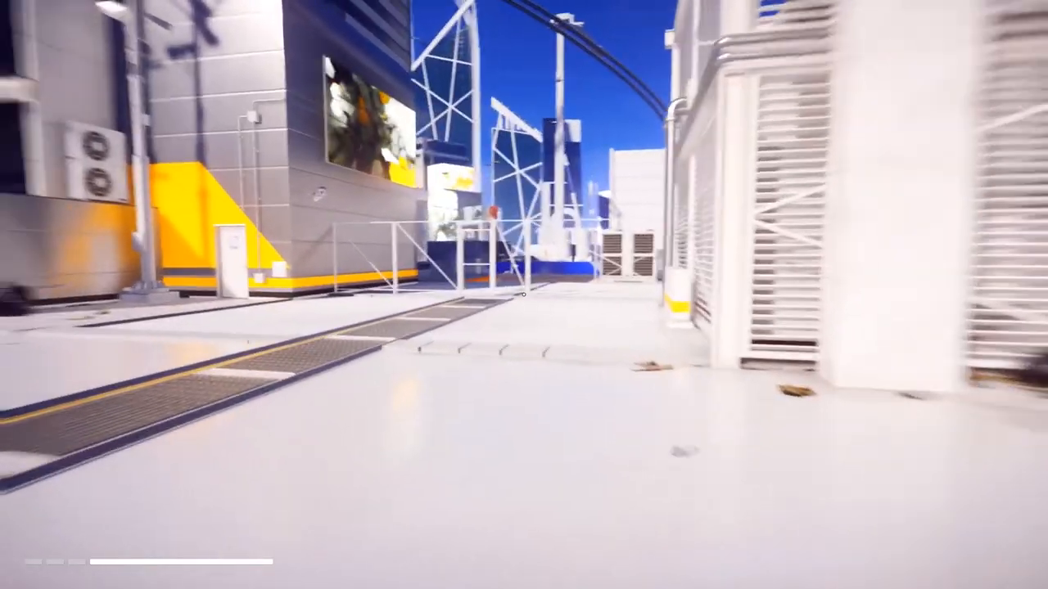